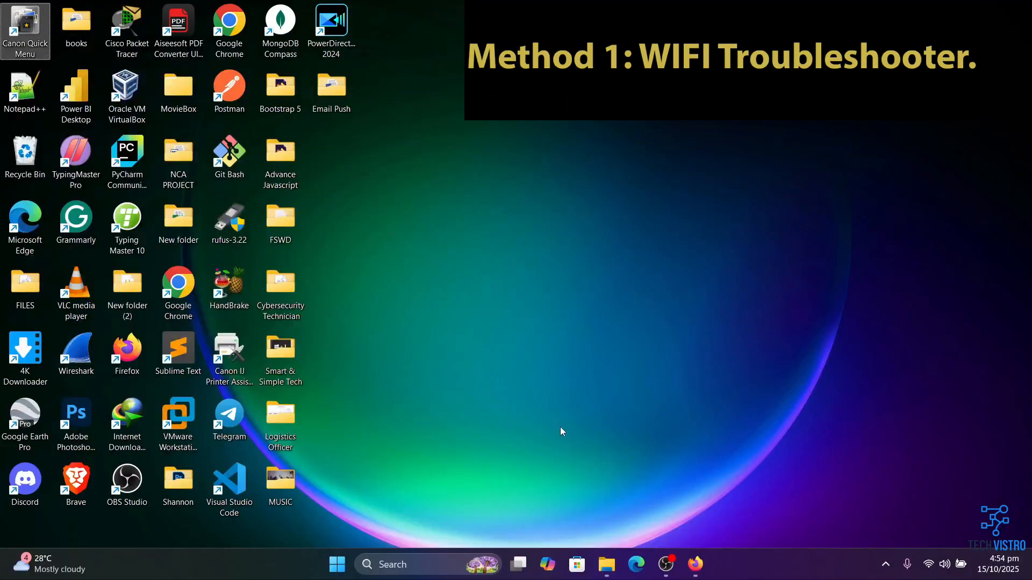
Step: Search the taskbar for 'settings' to launch the Settings app
left_click(178, 350)
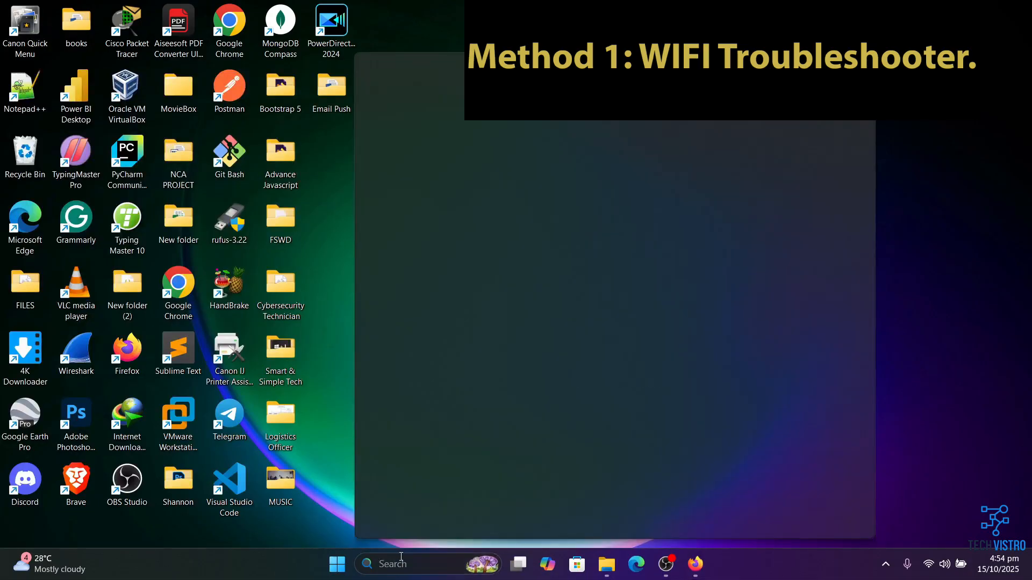
type("settings")
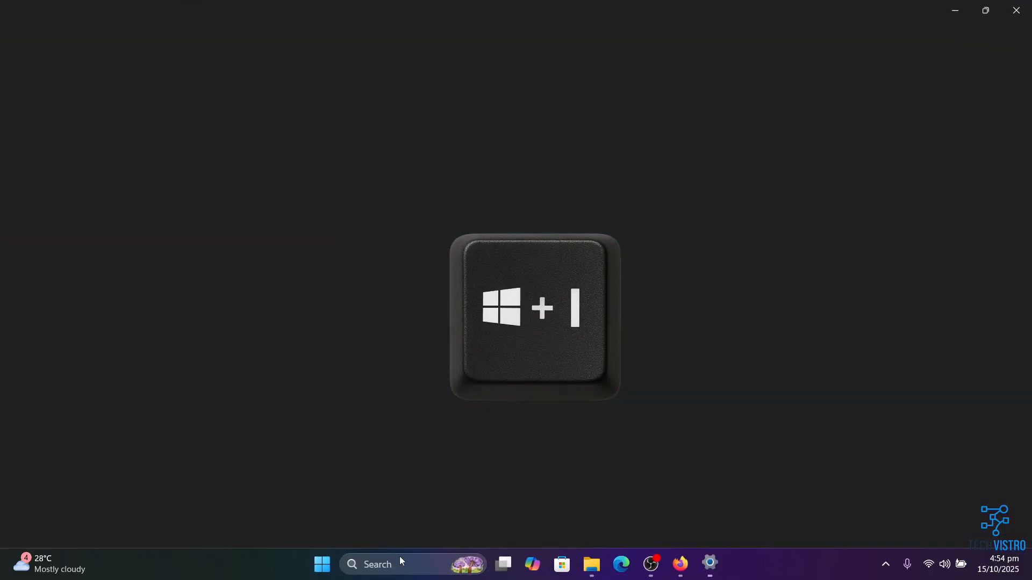
Step: Go to System > Troubleshoot > Other troubleshooters in Settings (Win+I)
key("Win+I")
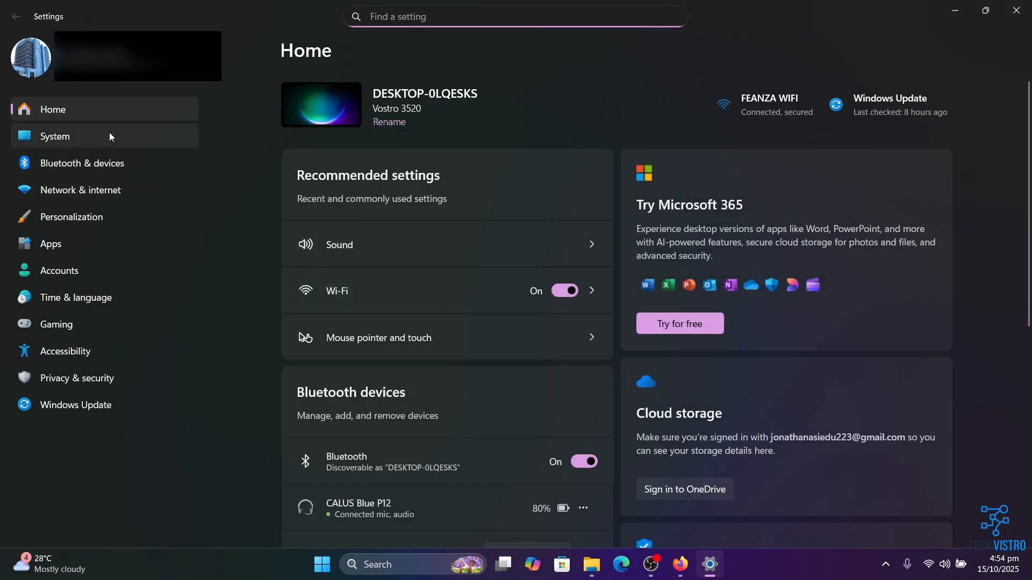
left_click(54, 136)
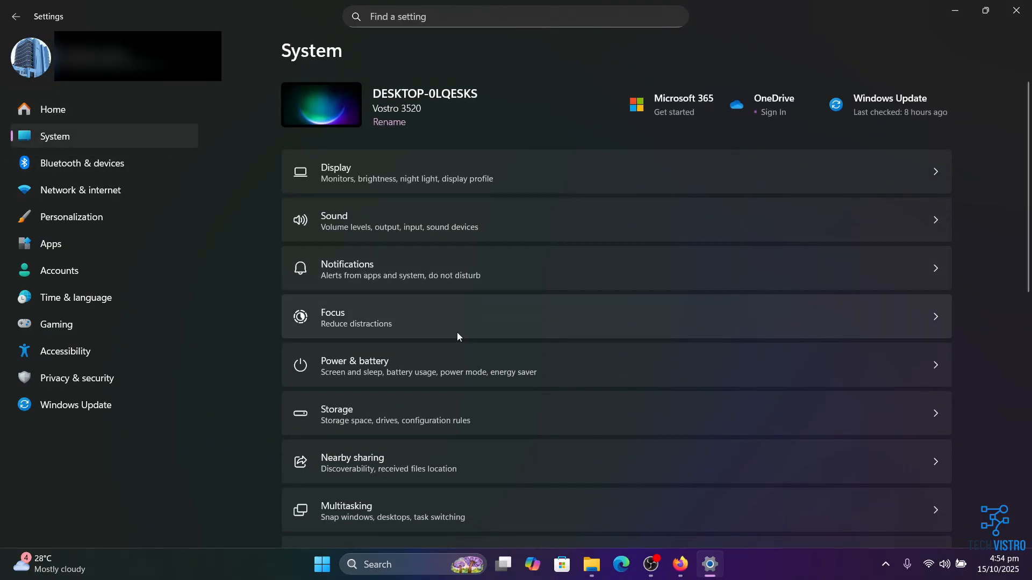
scroll("down", 3)
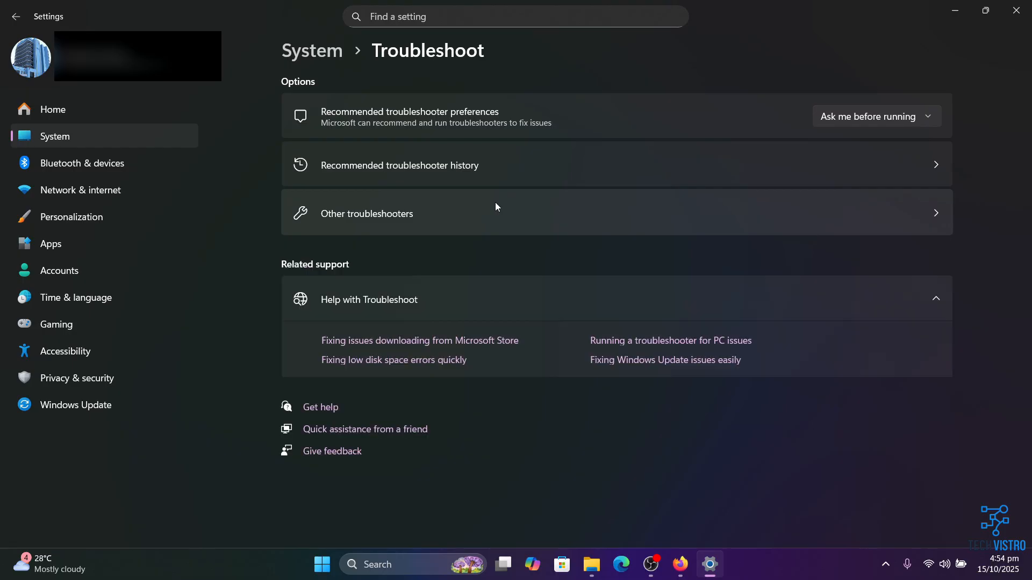
left_click(367, 213)
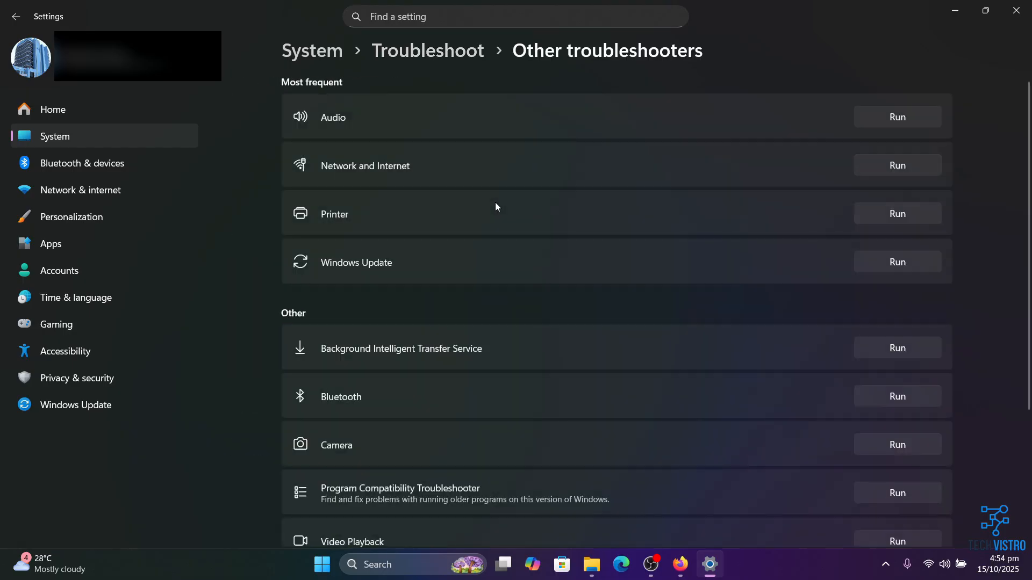
mouse_move(662, 323)
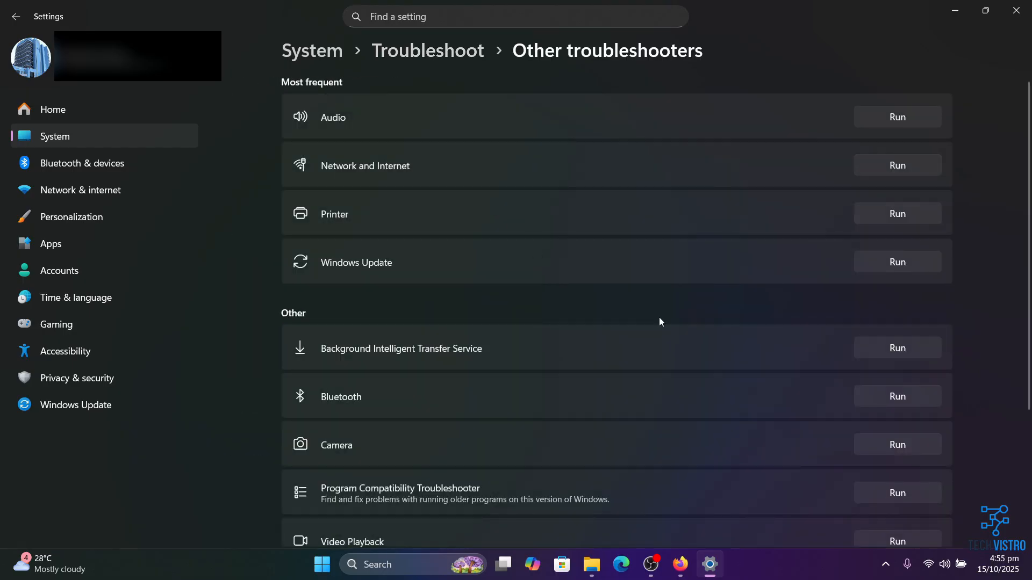
mouse_move(898, 167)
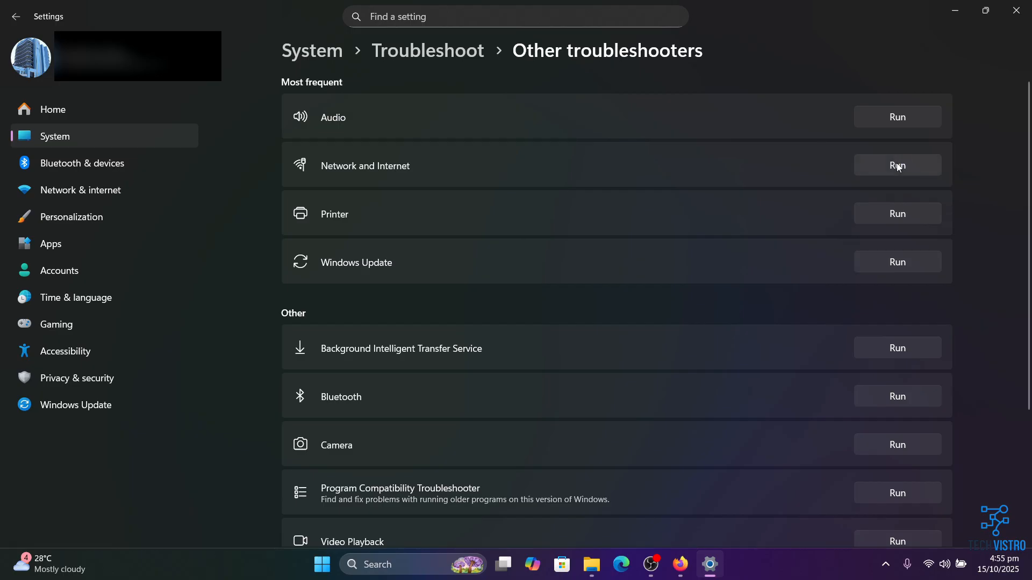
Step: Run the Network and Internet troubleshooter and review its recommendations
left_click(898, 165)
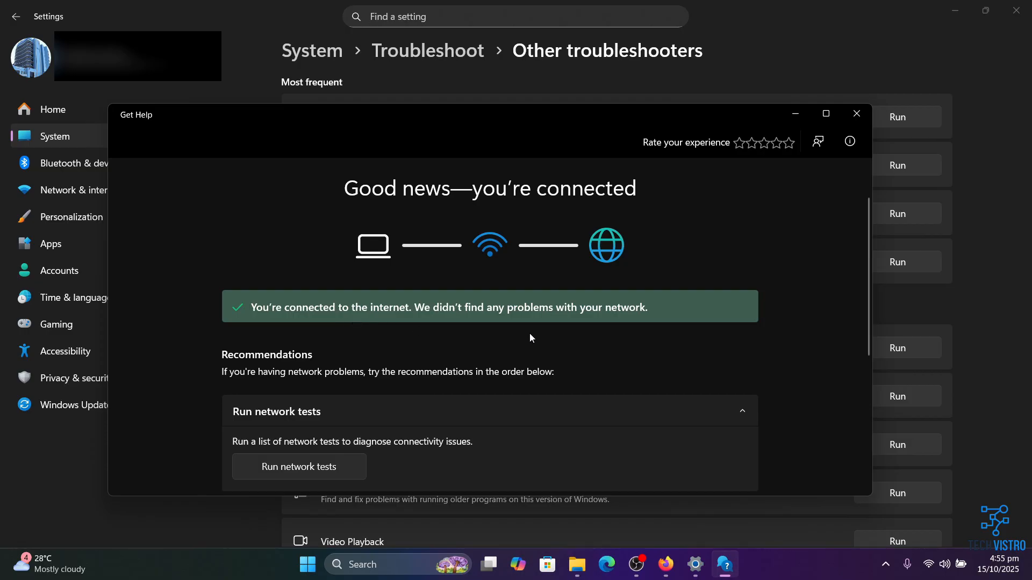
scroll("down", 3)
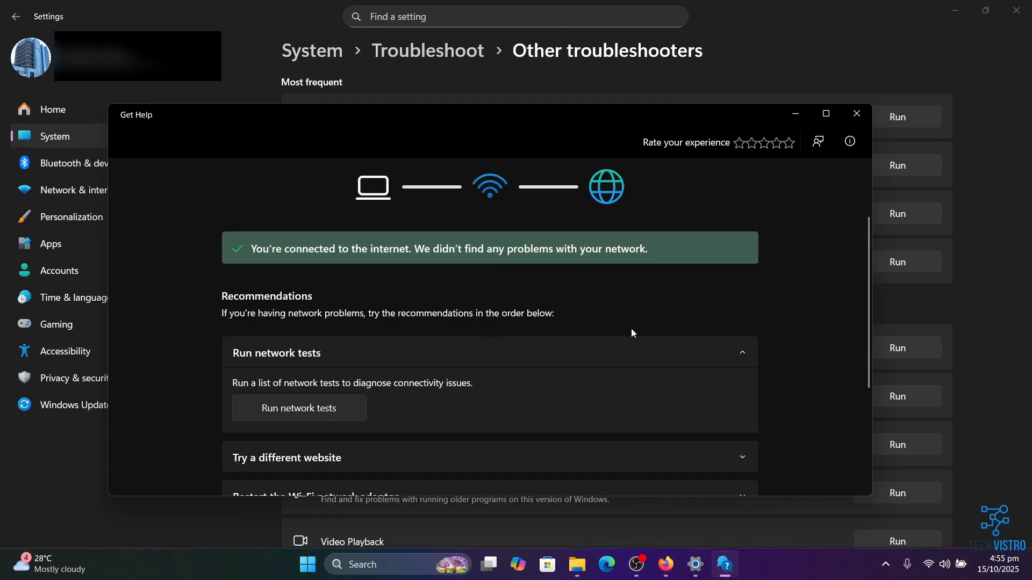
scroll("down", 3)
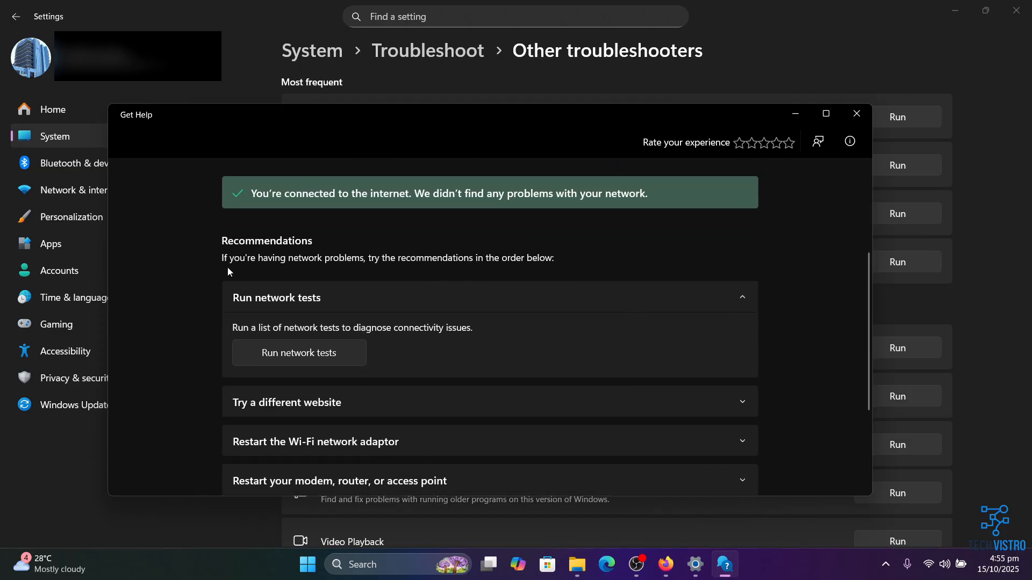
mouse_move(417, 269)
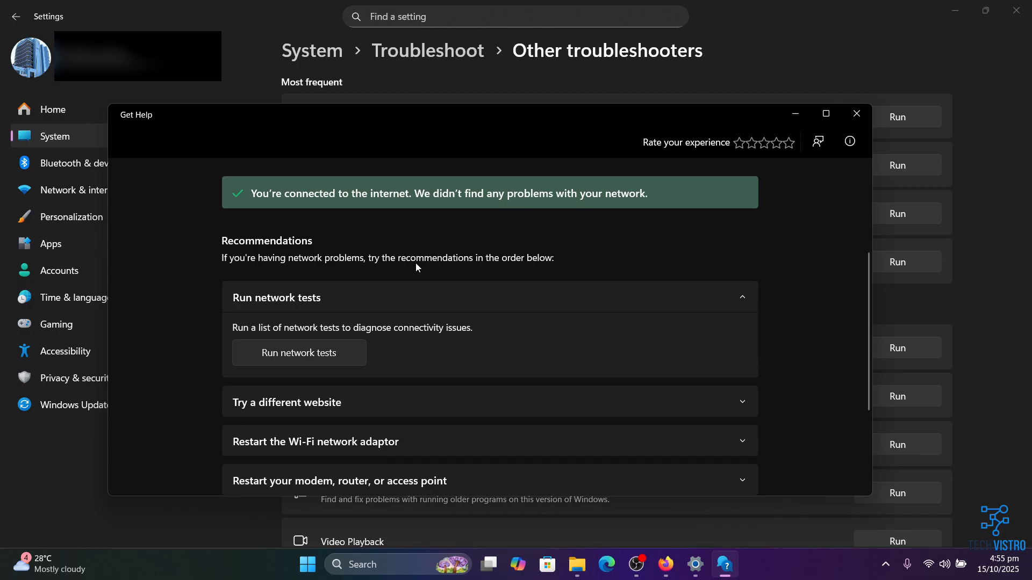
mouse_move(567, 270)
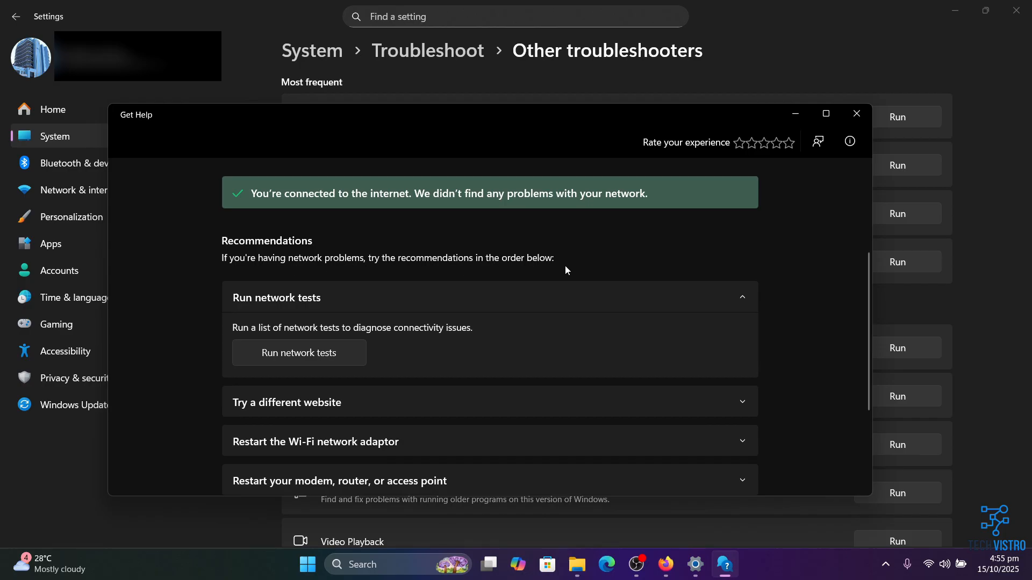
scroll("down", 3)
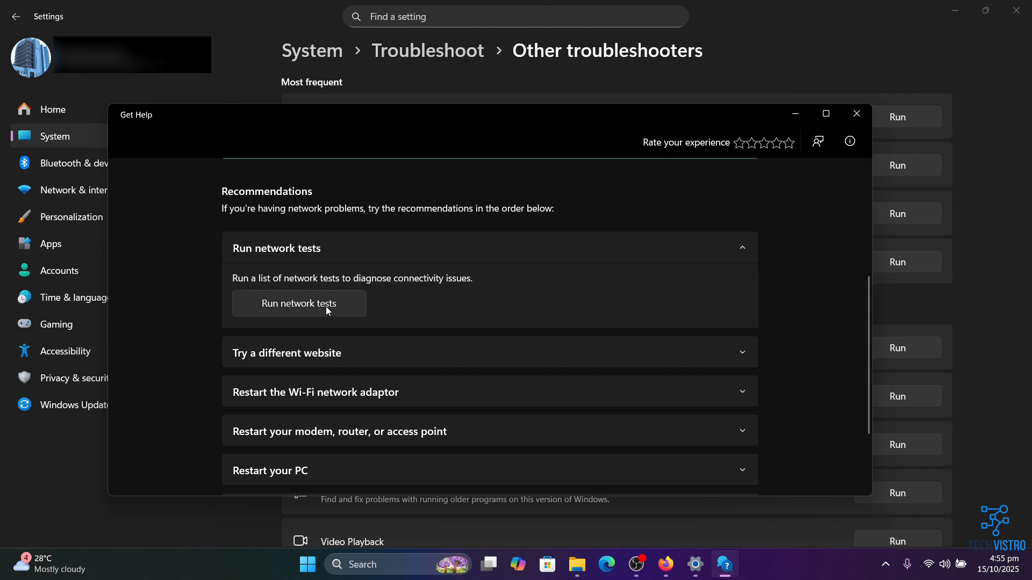
Step: Run the network tests and dismiss the Internet Connections dialog reporting no problems
left_click(299, 303)
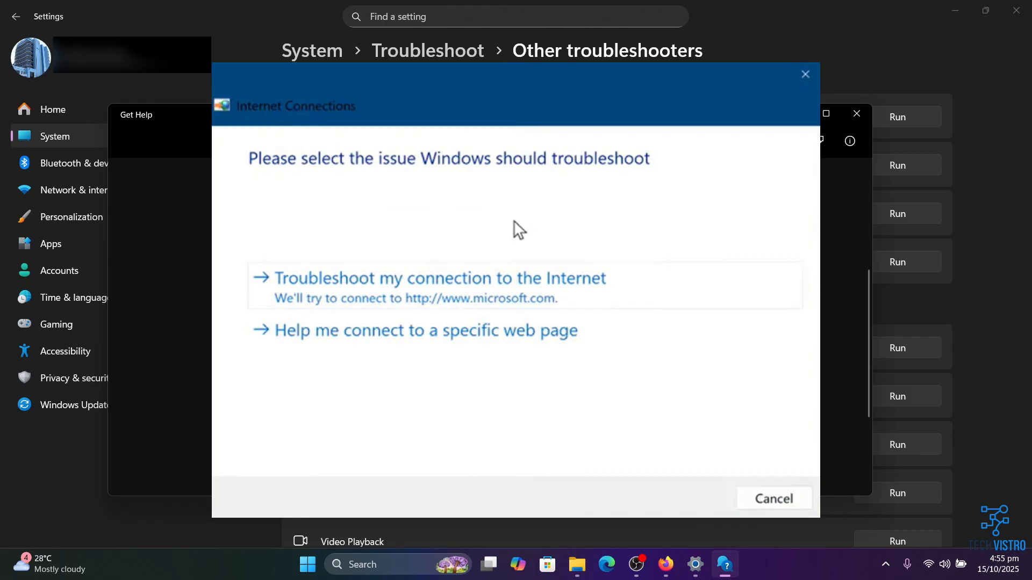
left_click(431, 278)
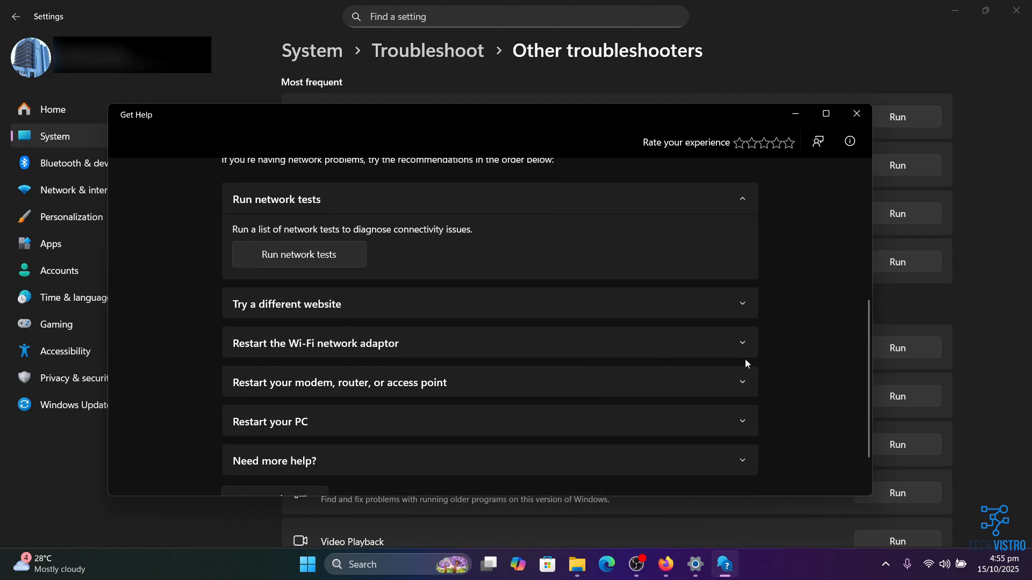
left_click(315, 344)
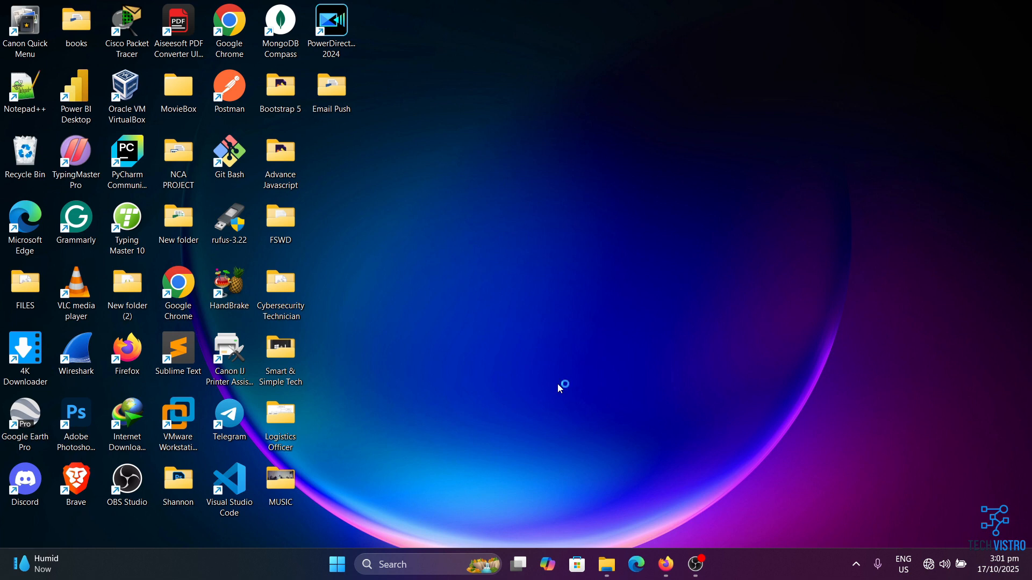
mouse_move(559, 389)
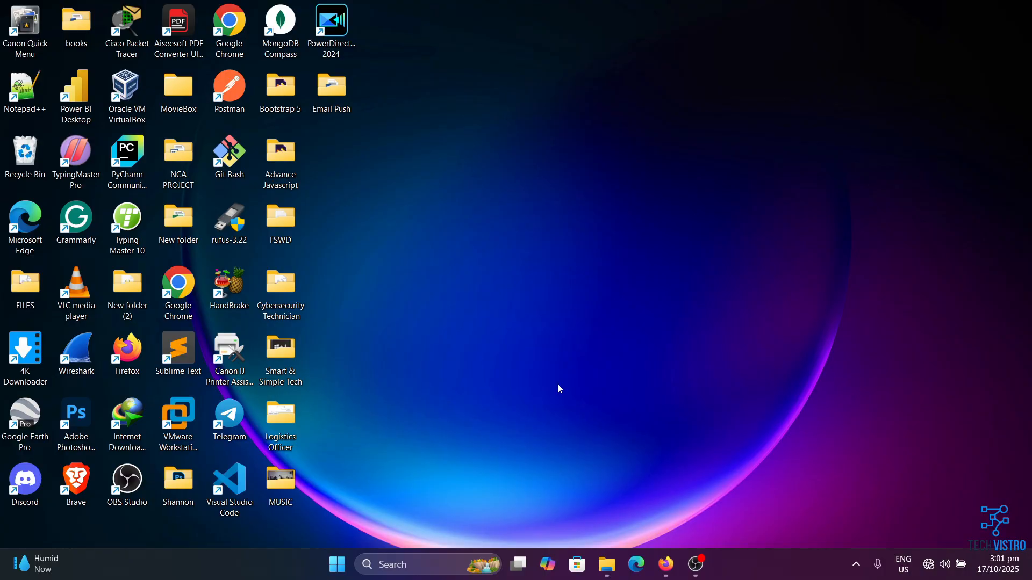
Step: Search for 'services' and launch Services as administrator
type("services")
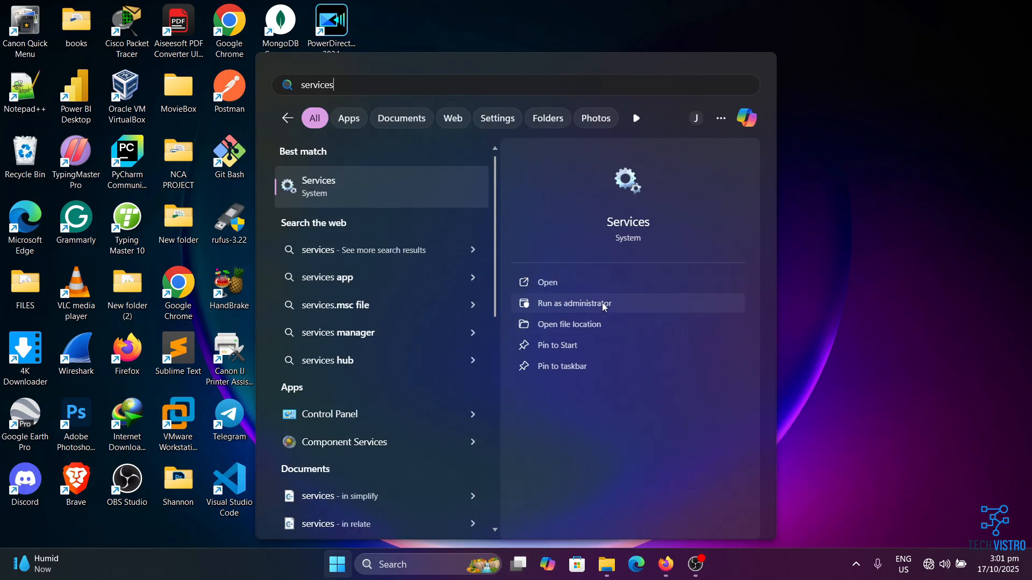
left_click(574, 304)
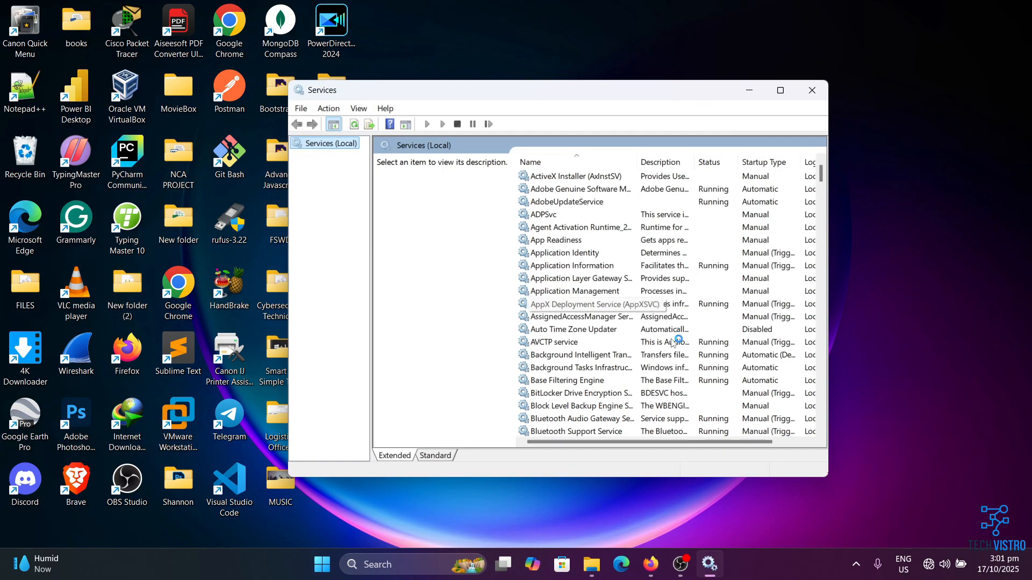
Step: Locate WLAN AutoConfig in the services list and bring up its context menu
scroll("down", 3)
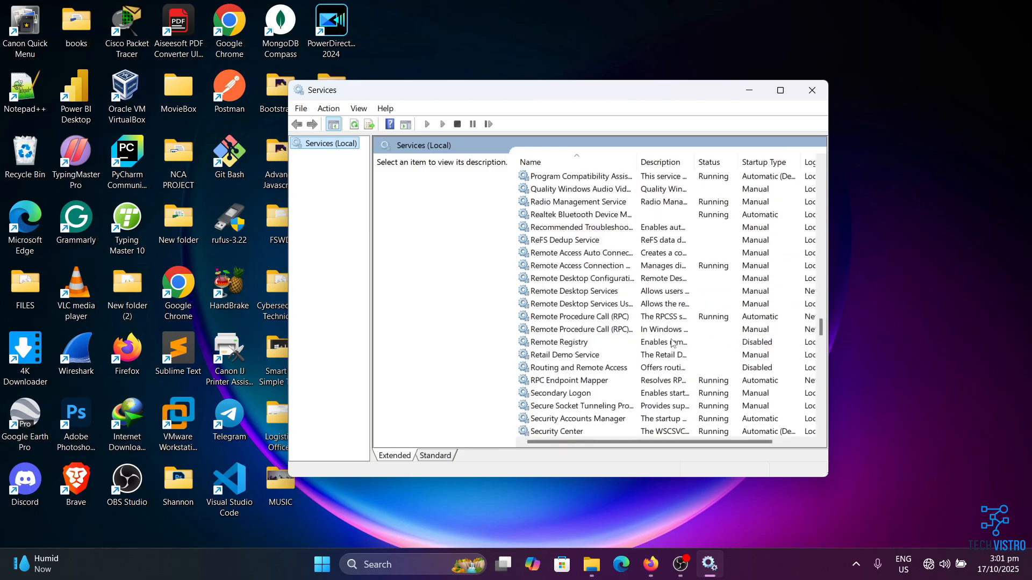
scroll("down", 3)
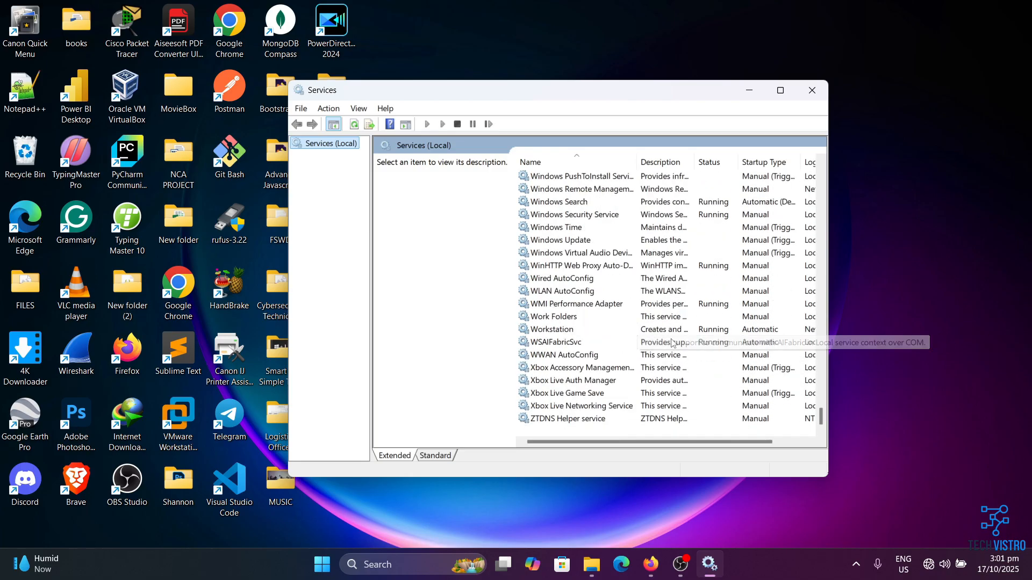
mouse_move(581, 292)
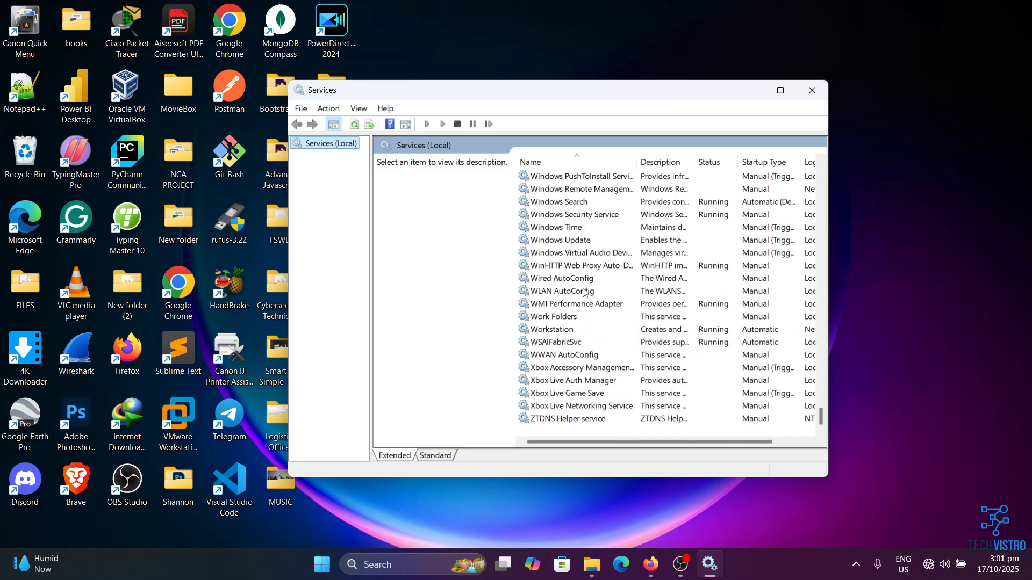
right_click(561, 291)
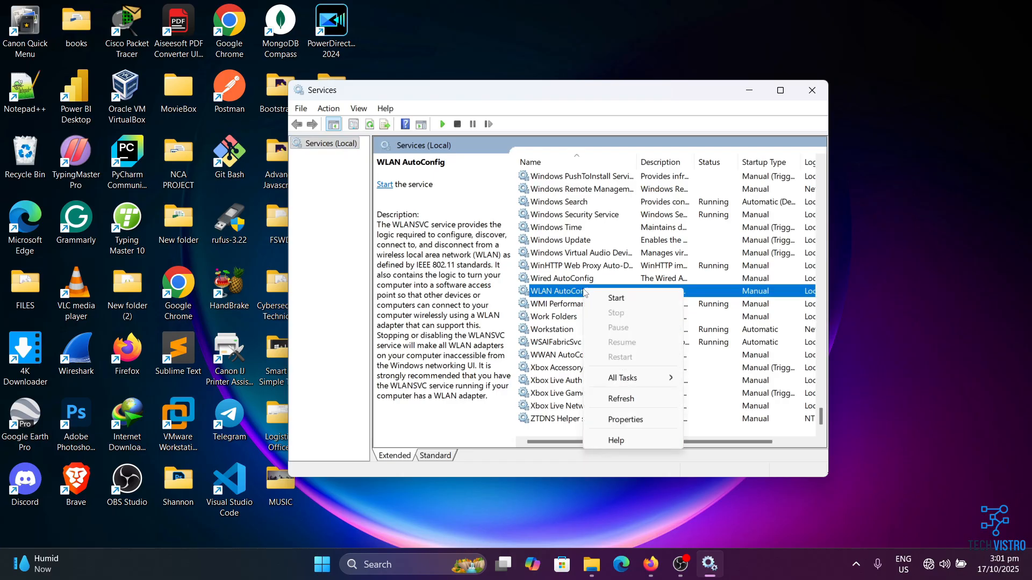
mouse_move(633, 420)
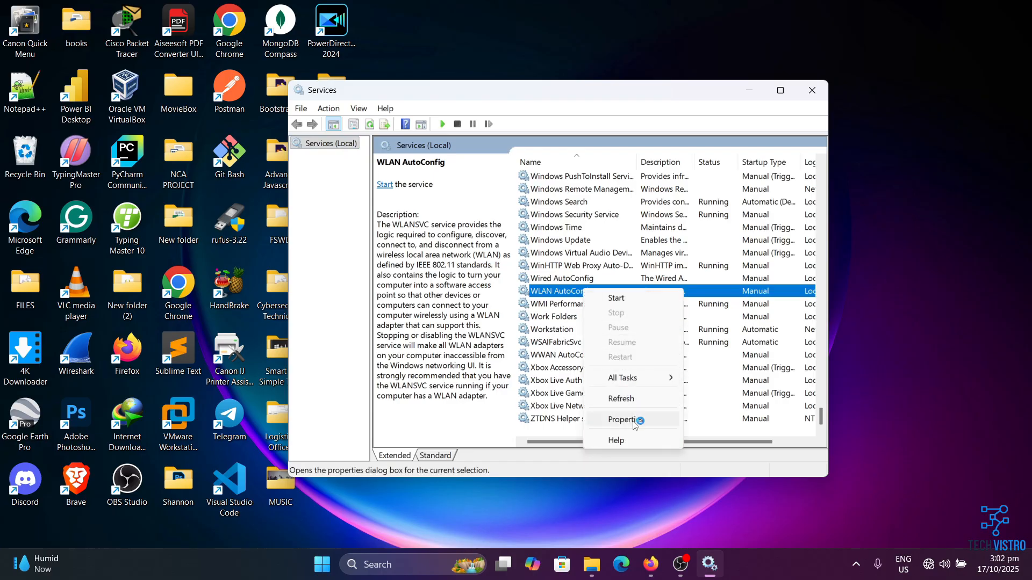
Step: Set WLAN AutoConfig startup type to Automatic, start the service, and apply with OK
left_click(621, 419)
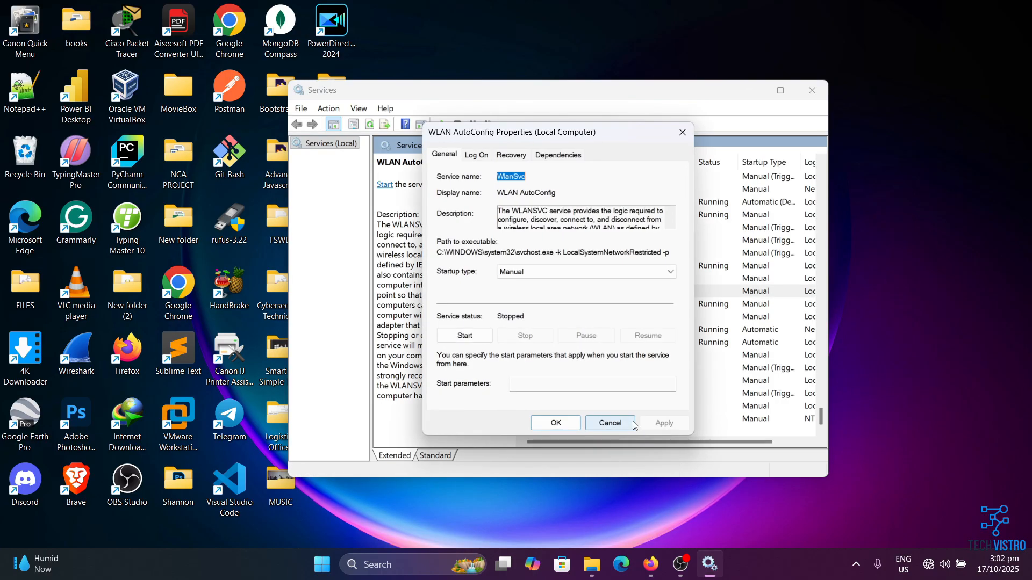
left_click(670, 272)
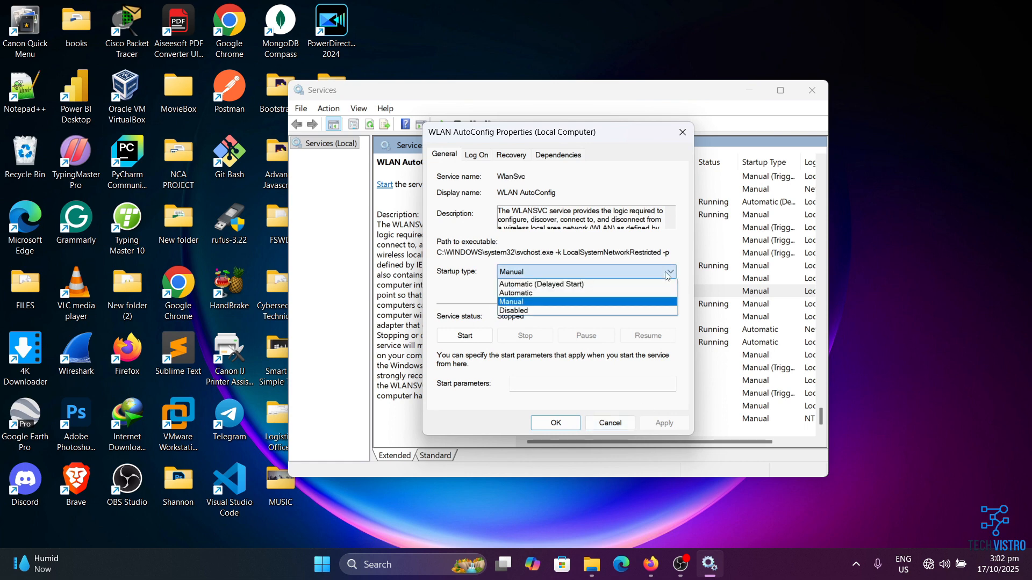
mouse_move(618, 293)
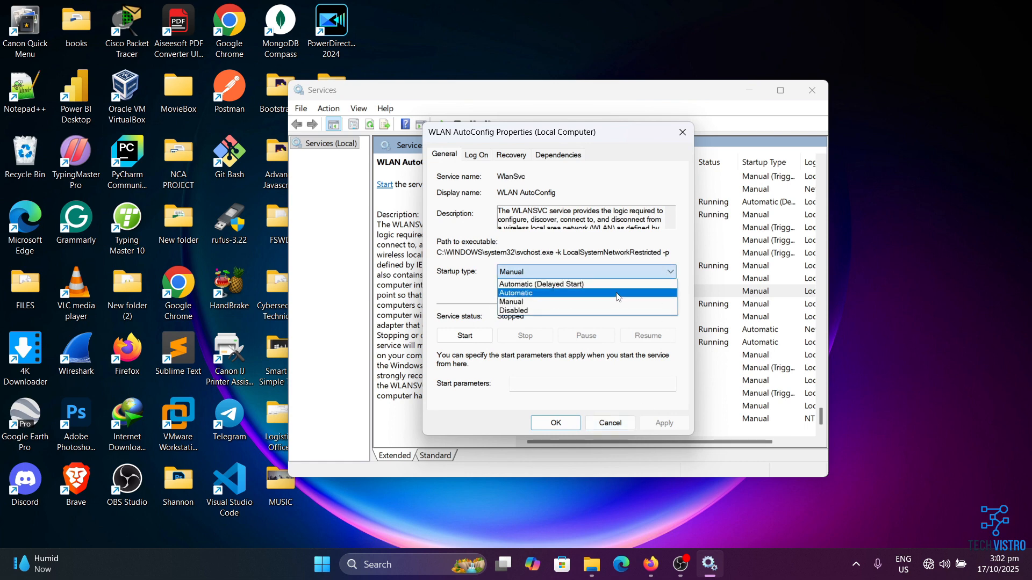
left_click(516, 293)
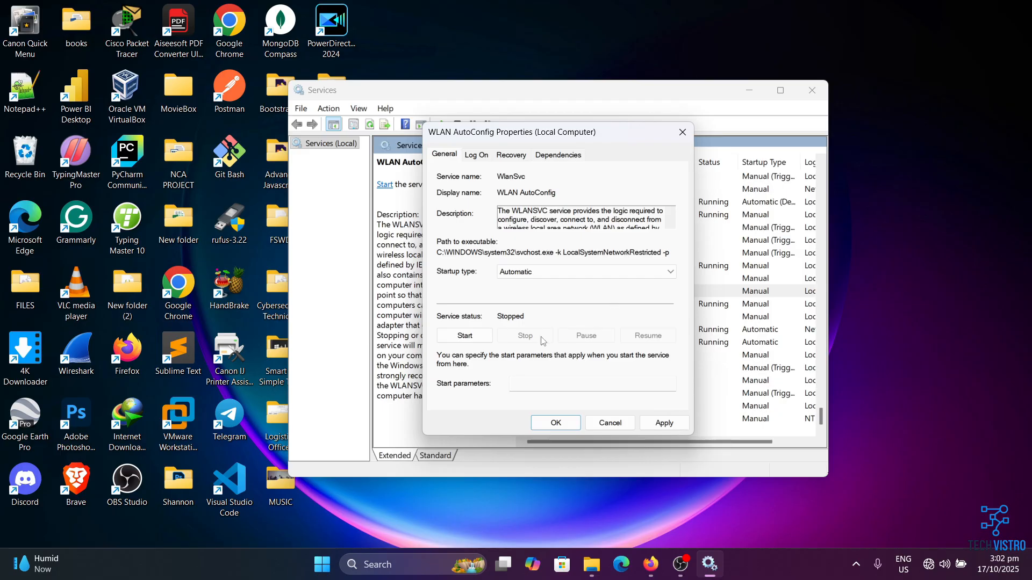
left_click(464, 336)
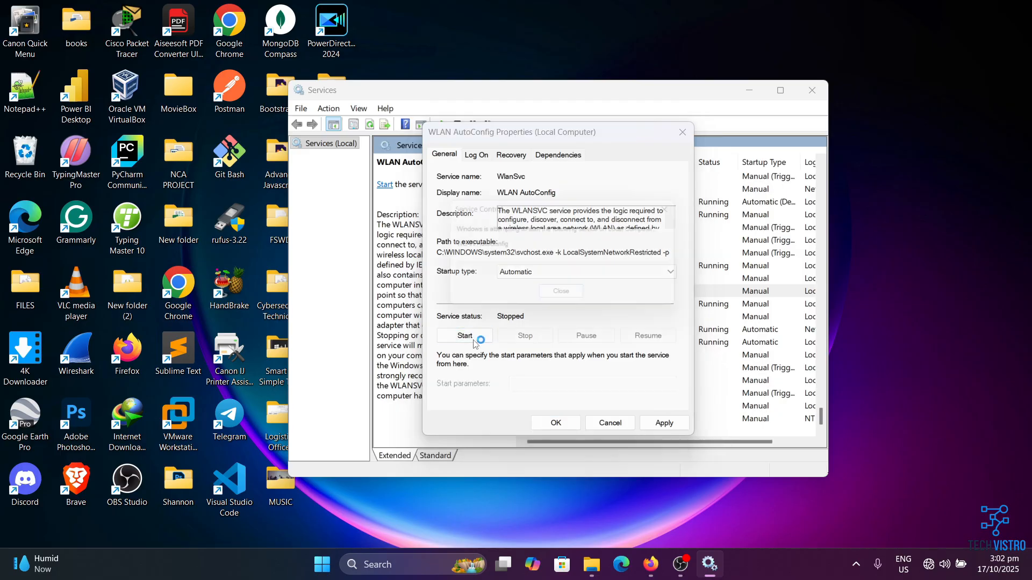
left_click(465, 335)
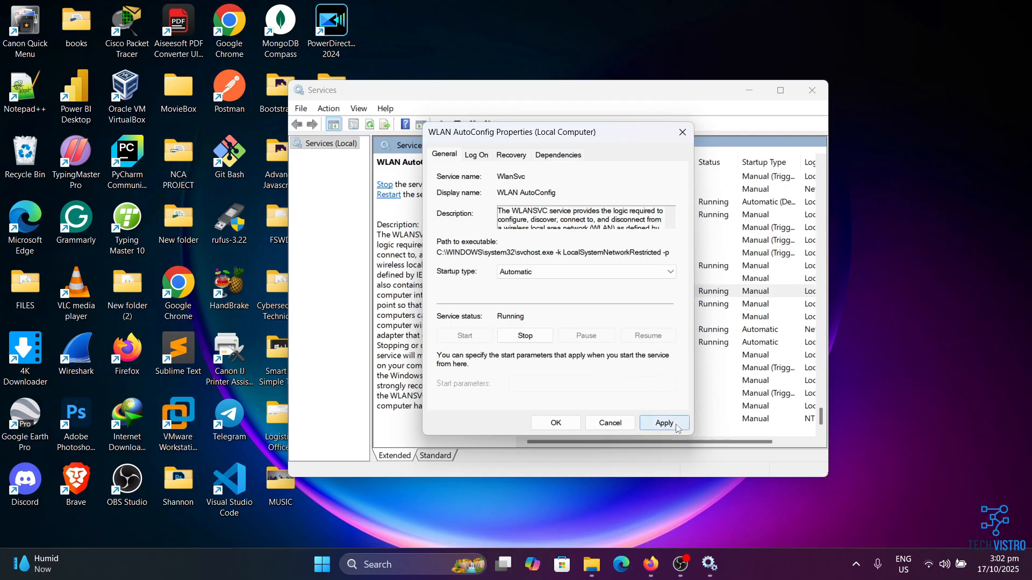
left_click(664, 423)
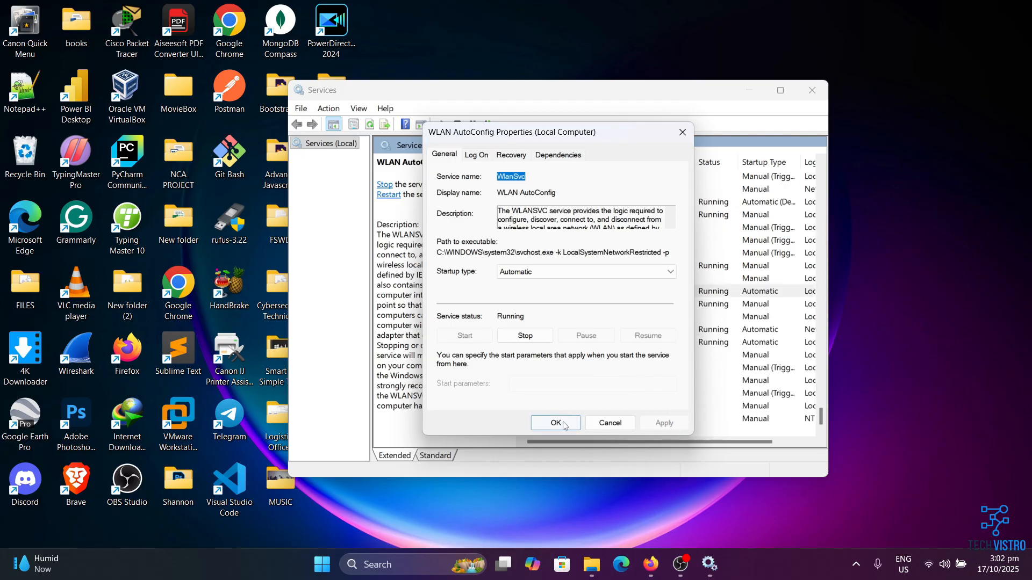
left_click(556, 423)
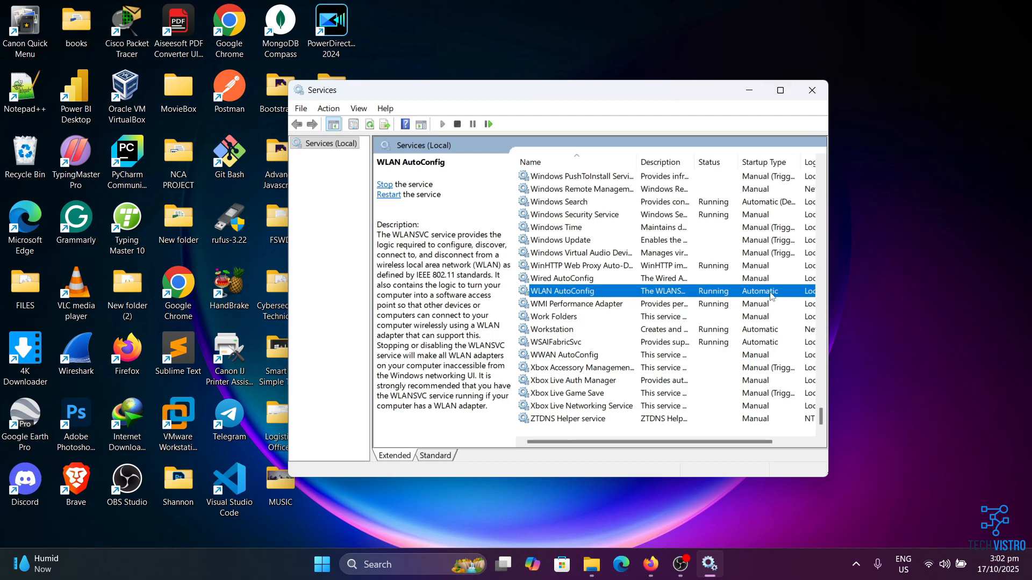
Step: Search Windows for 'system configuration' to find the System Configuration app
left_click(812, 90)
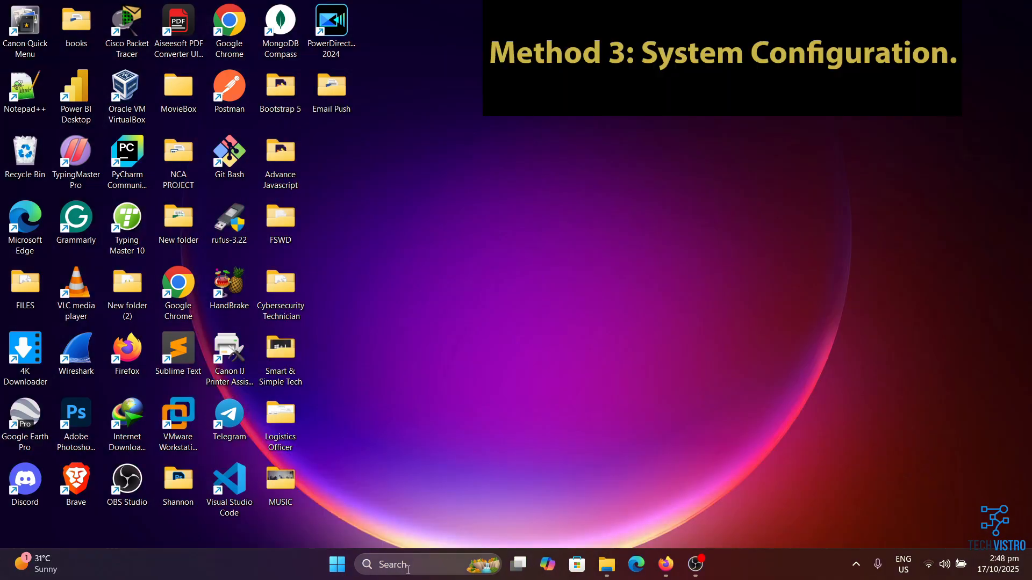
type("system config")
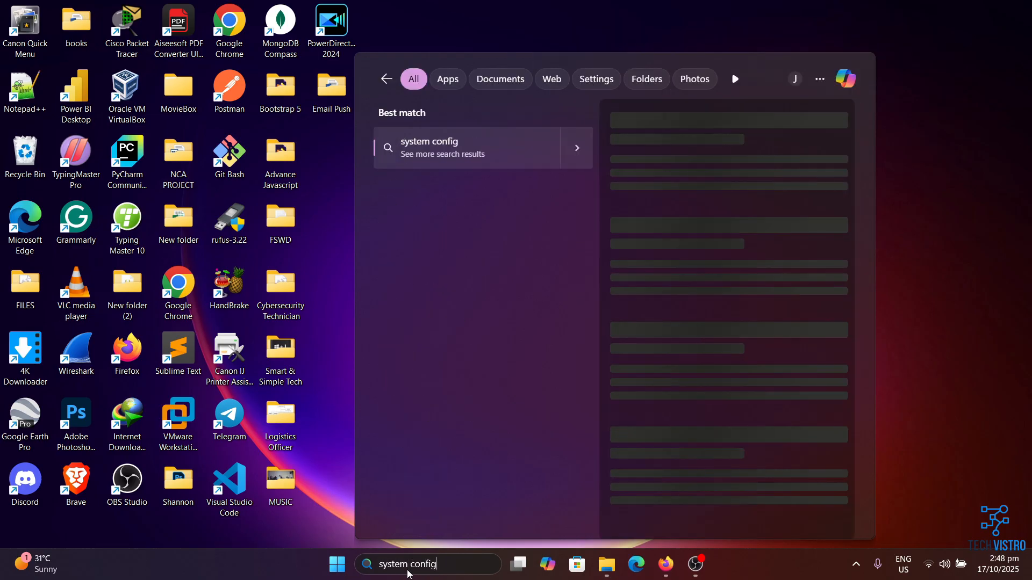
type("uration")
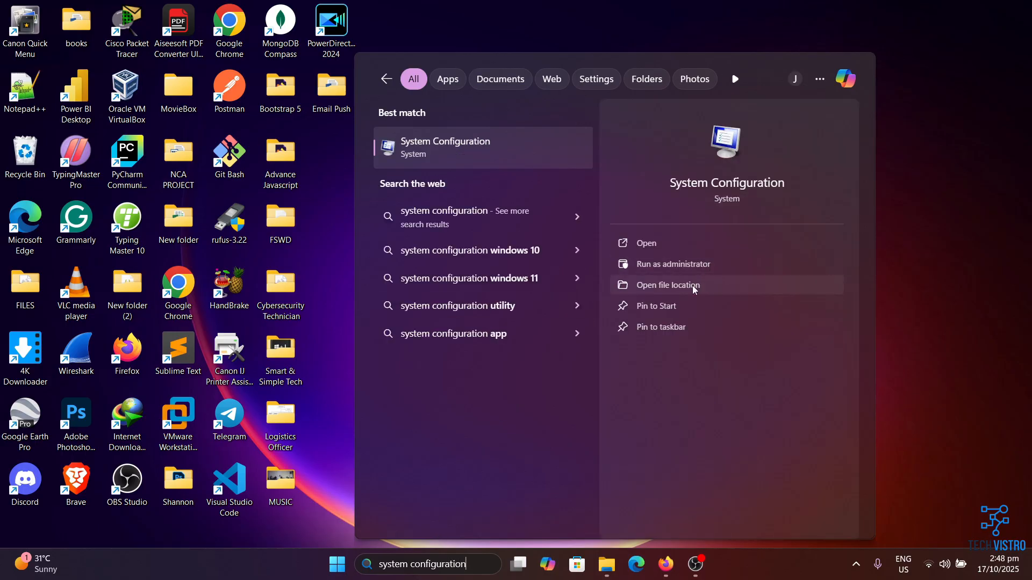
mouse_move(708, 276)
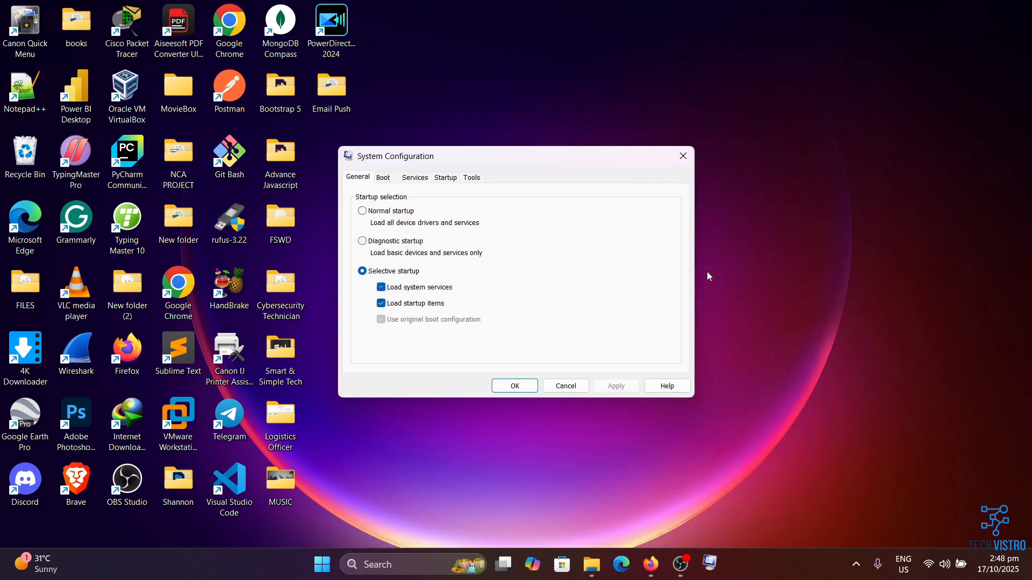
Step: Enable all services on the Services tab, apply, and close System Configuration
left_click(415, 178)
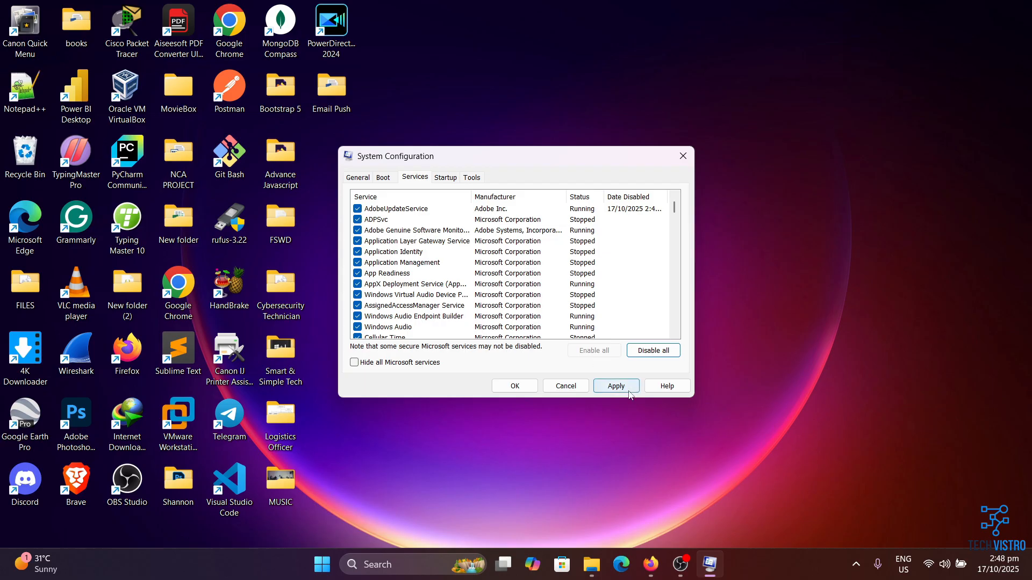
left_click(616, 385)
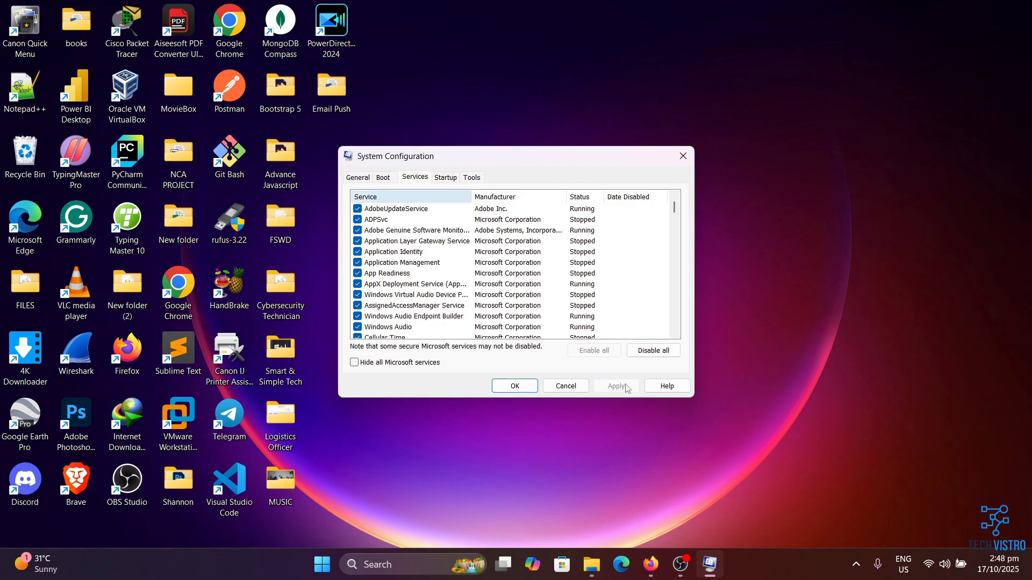
left_click(515, 386)
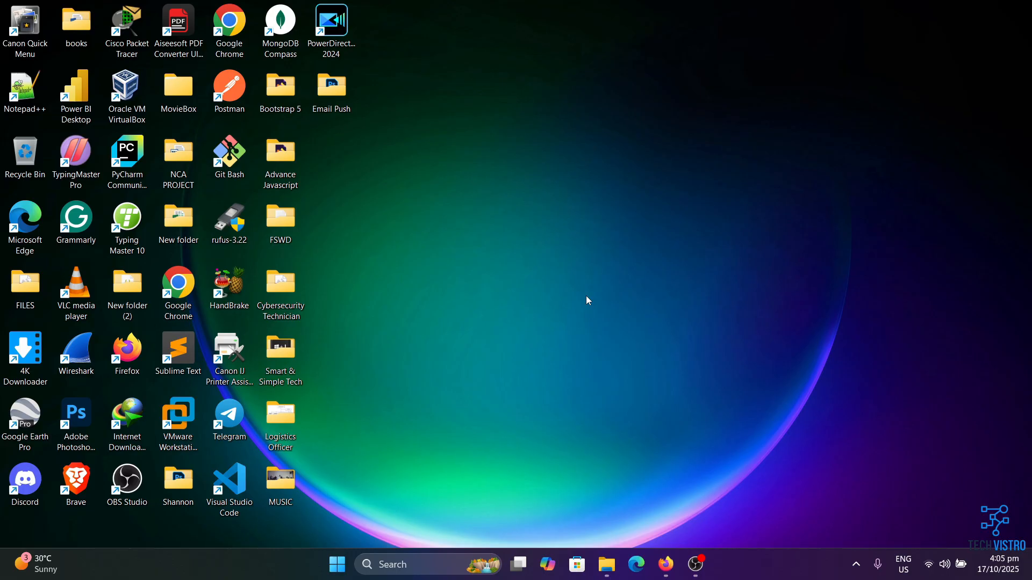
mouse_move(477, 384)
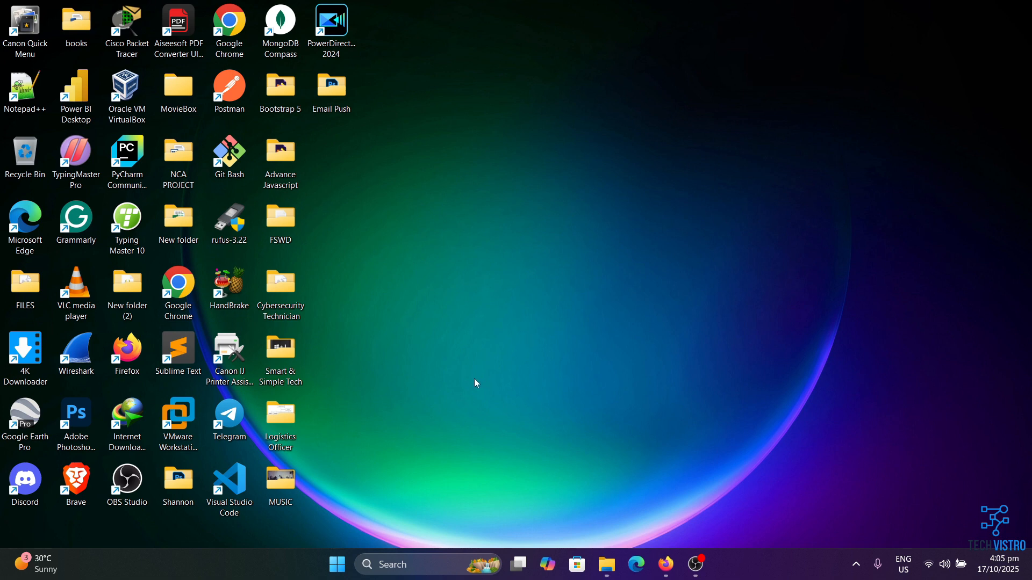
mouse_move(336, 564)
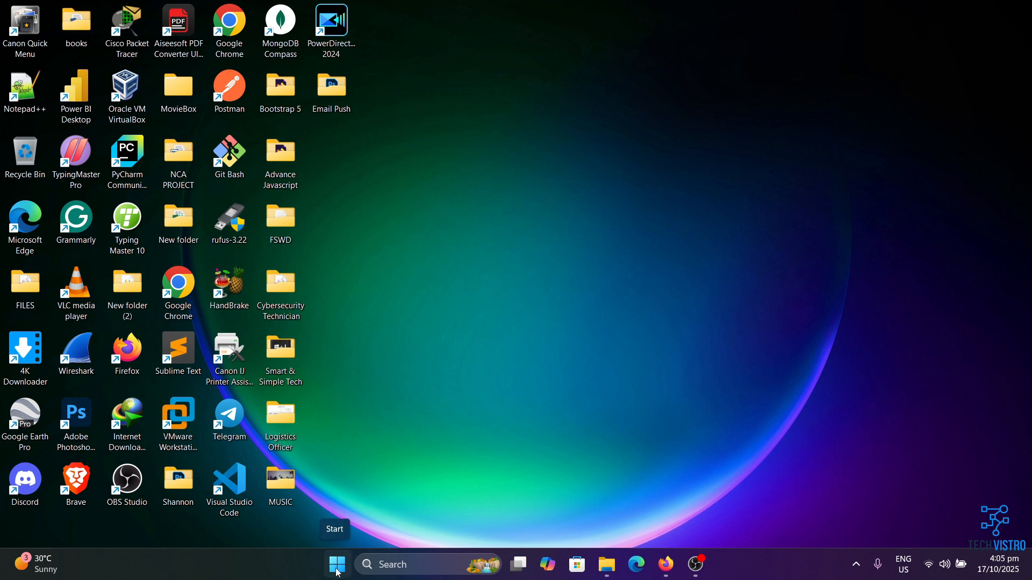
Step: Launch Device Manager and start Update driver for the Realtek 8821CE wireless adapter
right_click(337, 564)
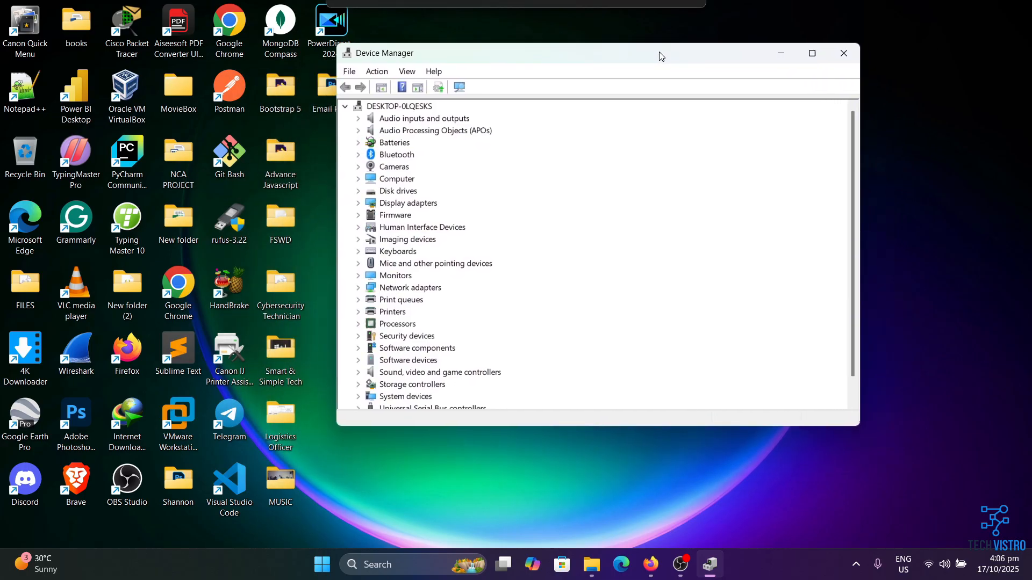
left_click(410, 288)
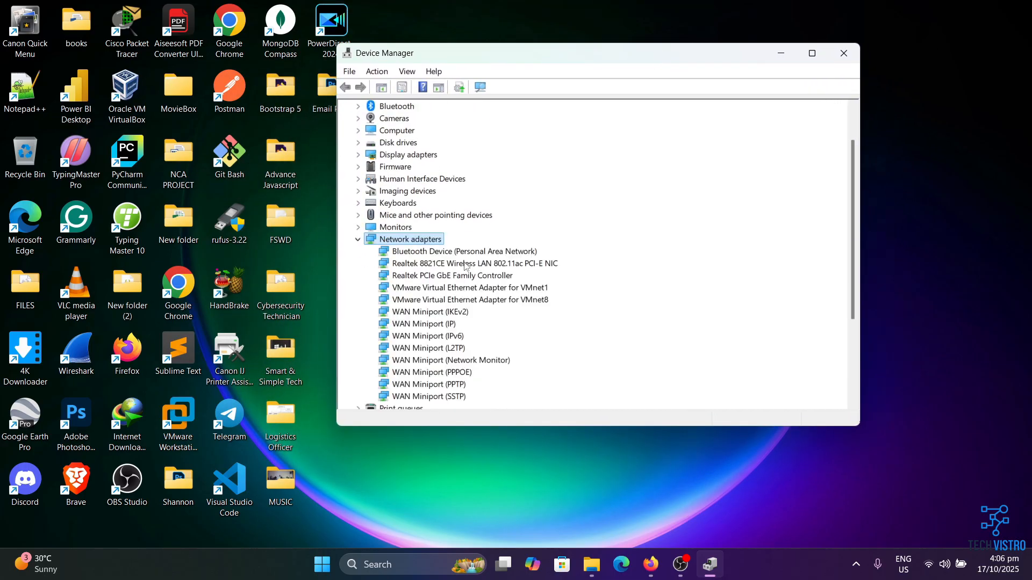
right_click(468, 263)
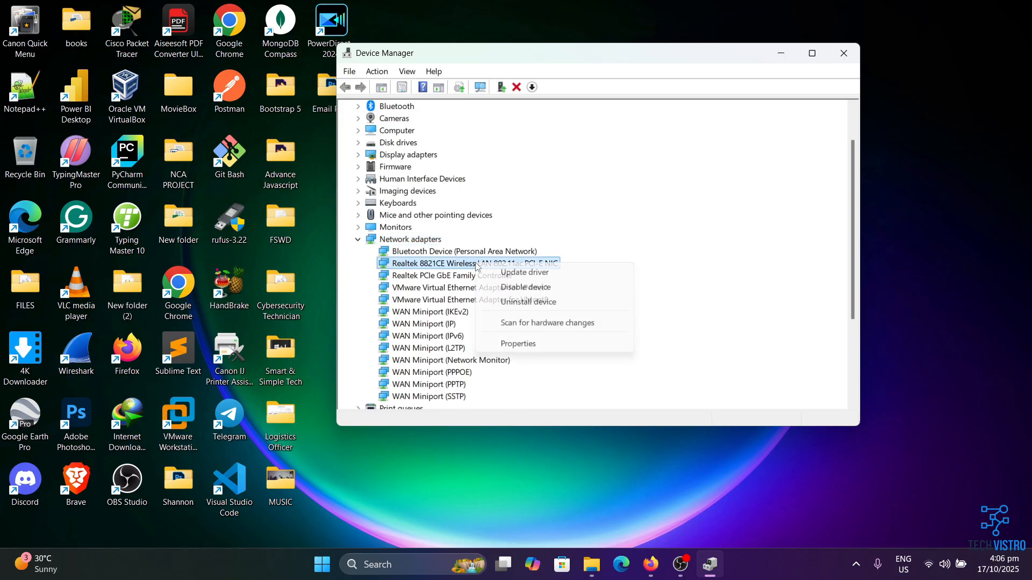
left_click(524, 272)
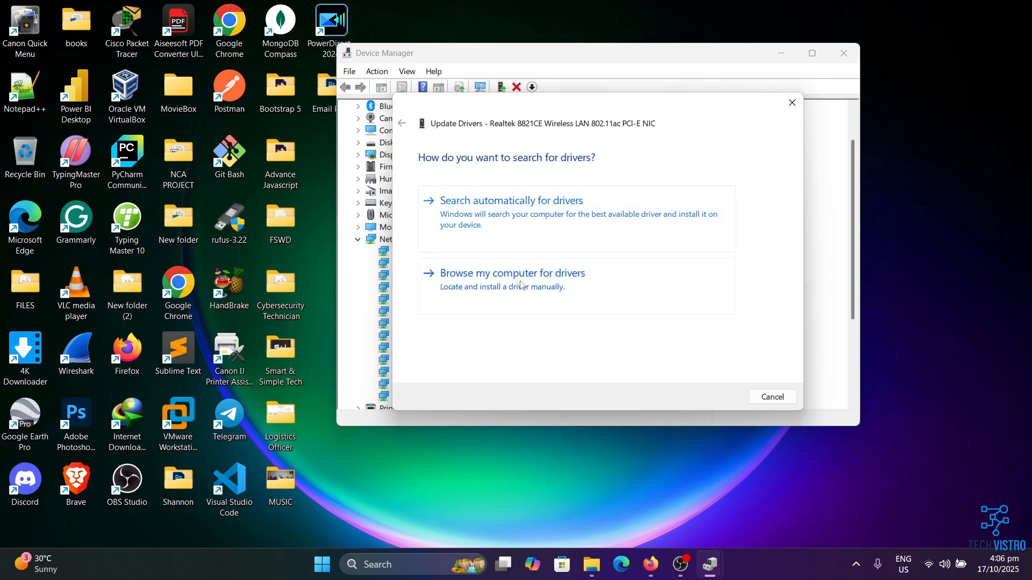
mouse_move(562, 196)
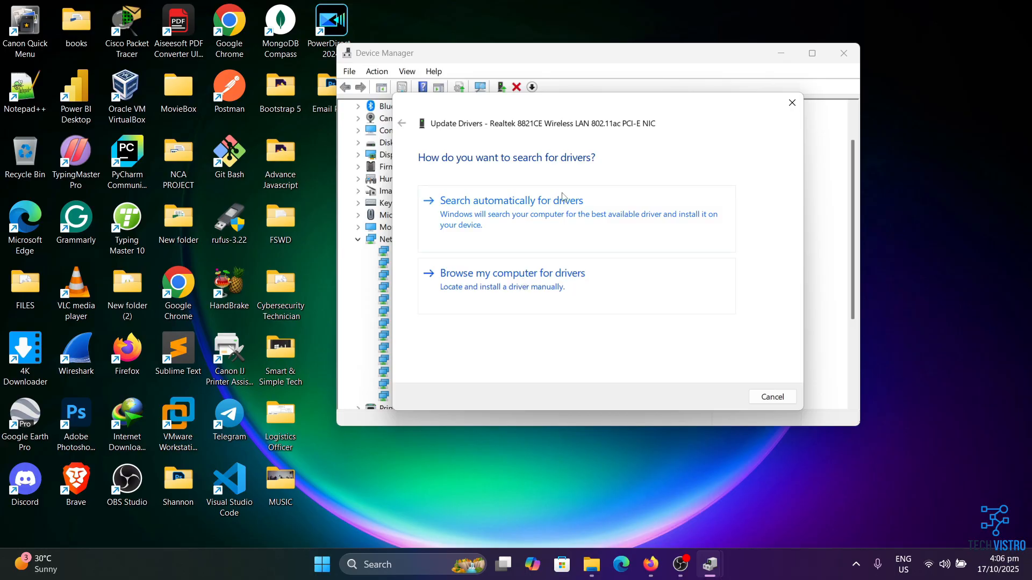
mouse_move(547, 208)
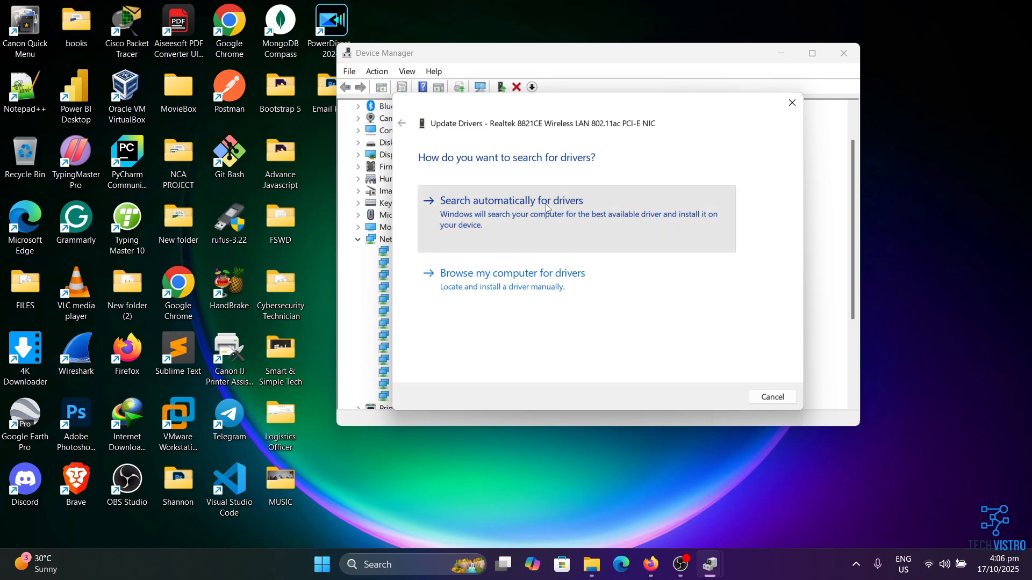
Step: Search automatically, then pick a compatible Realtek 8821CE driver from this computer and install it
left_click(511, 201)
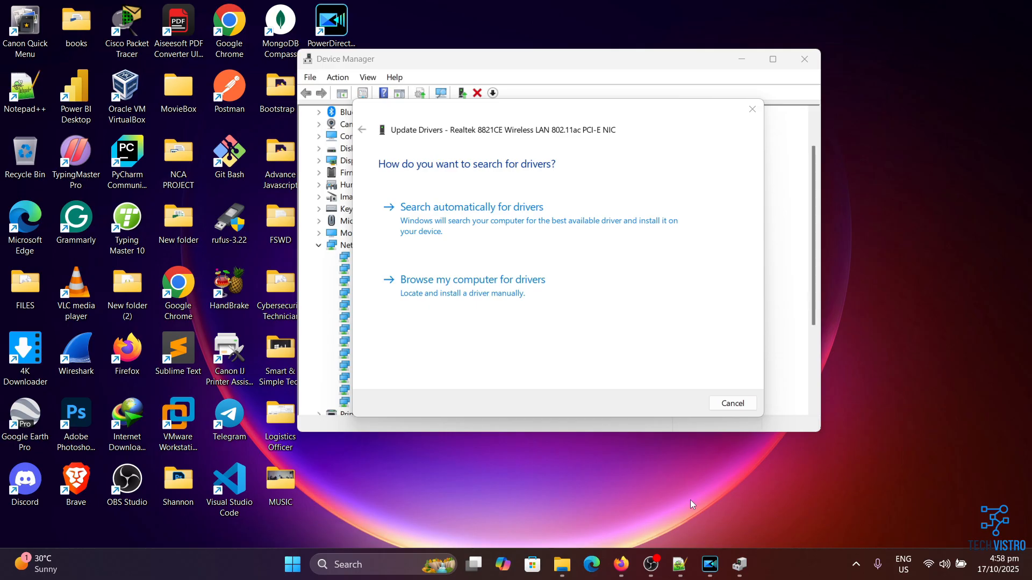
mouse_move(441, 465)
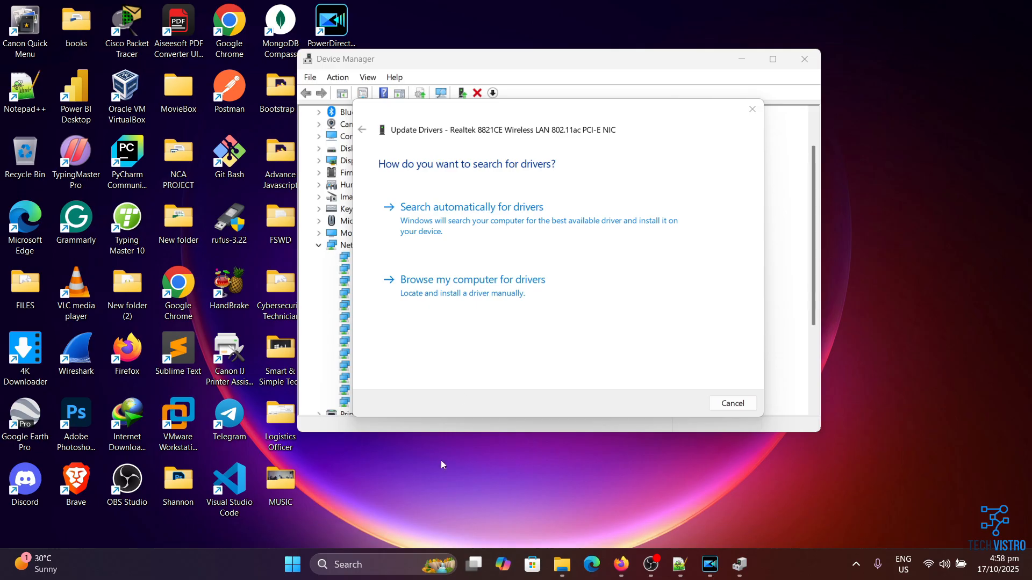
left_click(473, 280)
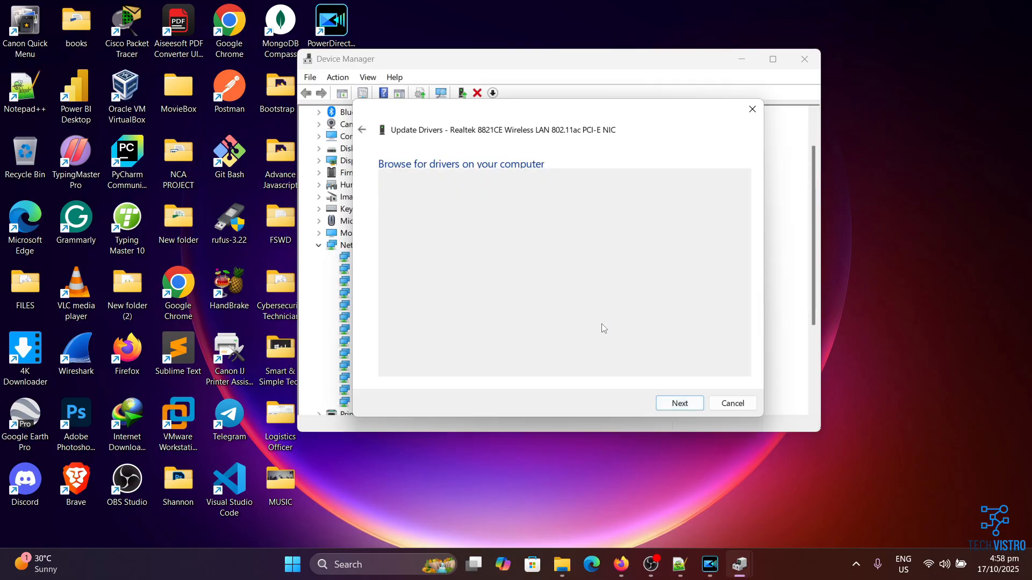
left_click(680, 403)
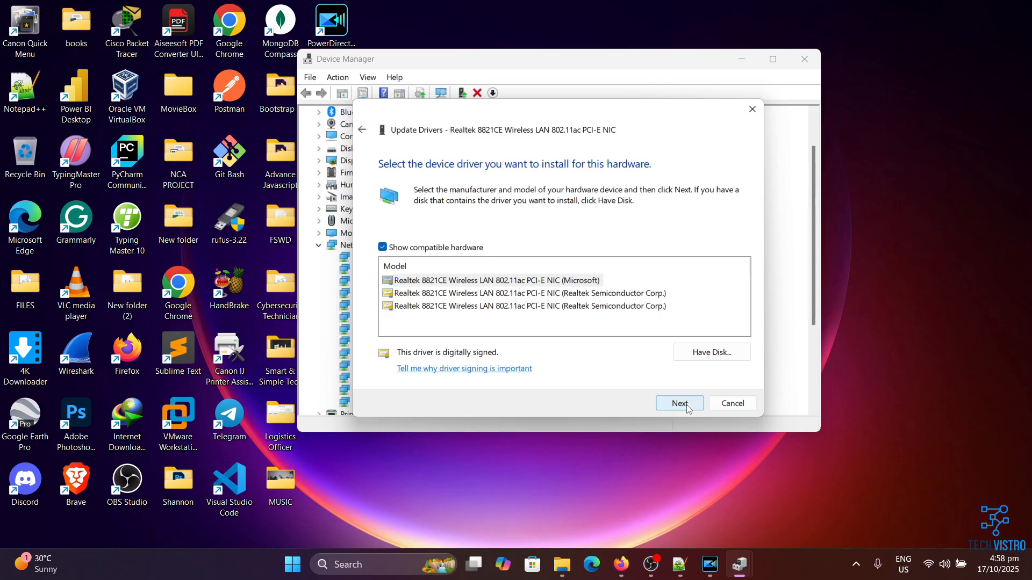
left_click(680, 403)
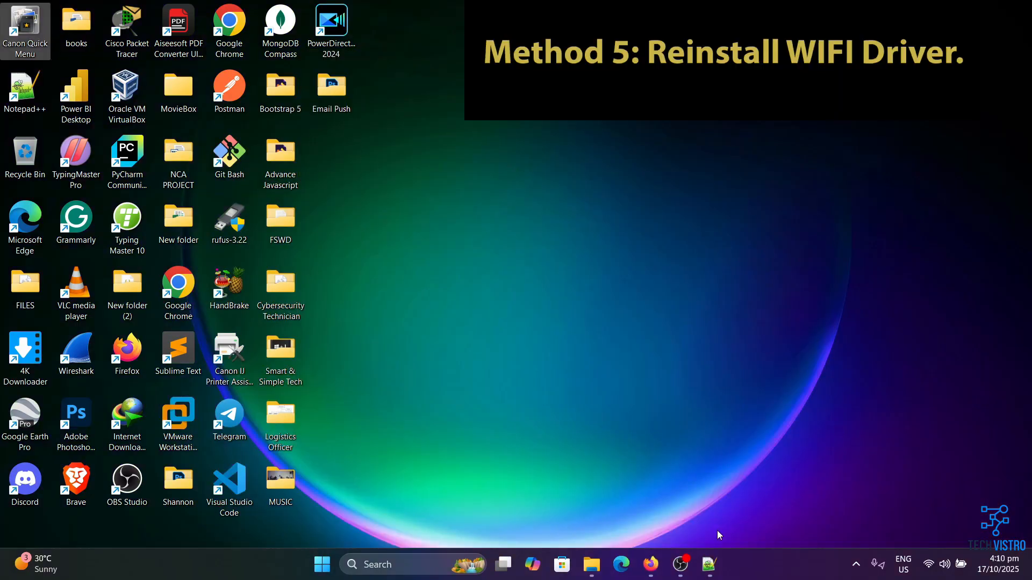
mouse_move(527, 383)
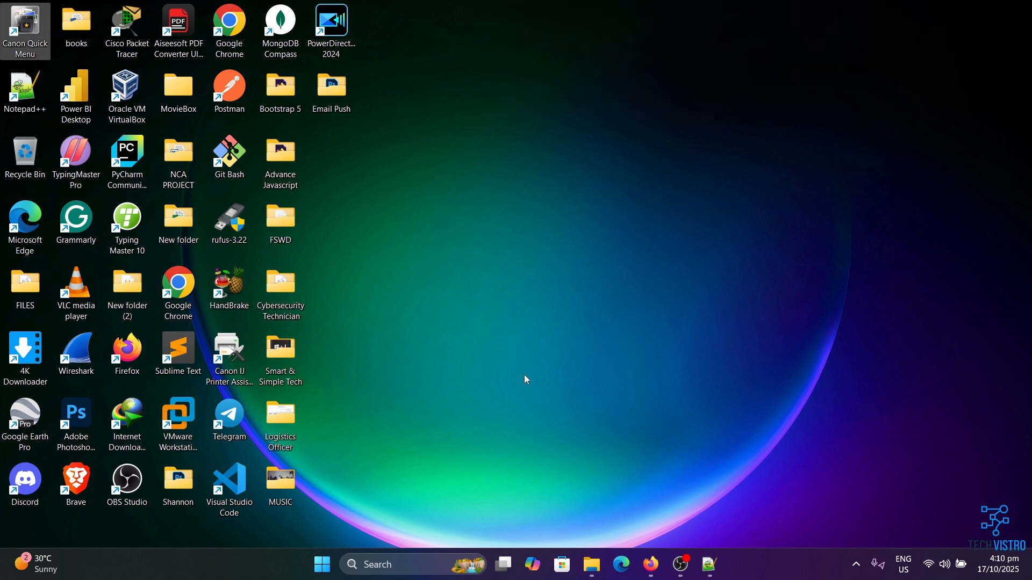
mouse_move(317, 540)
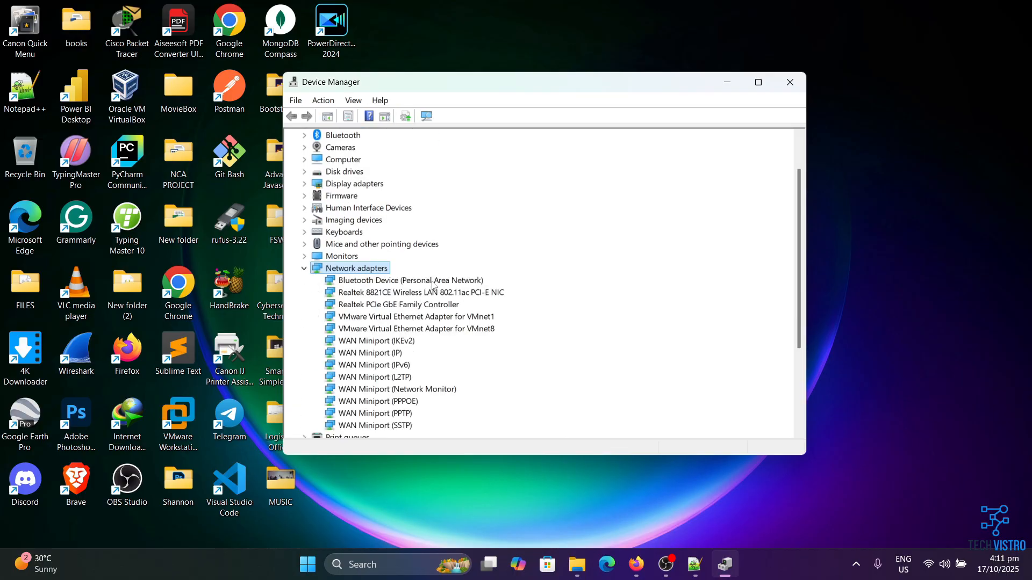
Step: Request uninstalling the Realtek 8821CE Wireless LAN adapter from its context menu in Device Manager
left_click(420, 293)
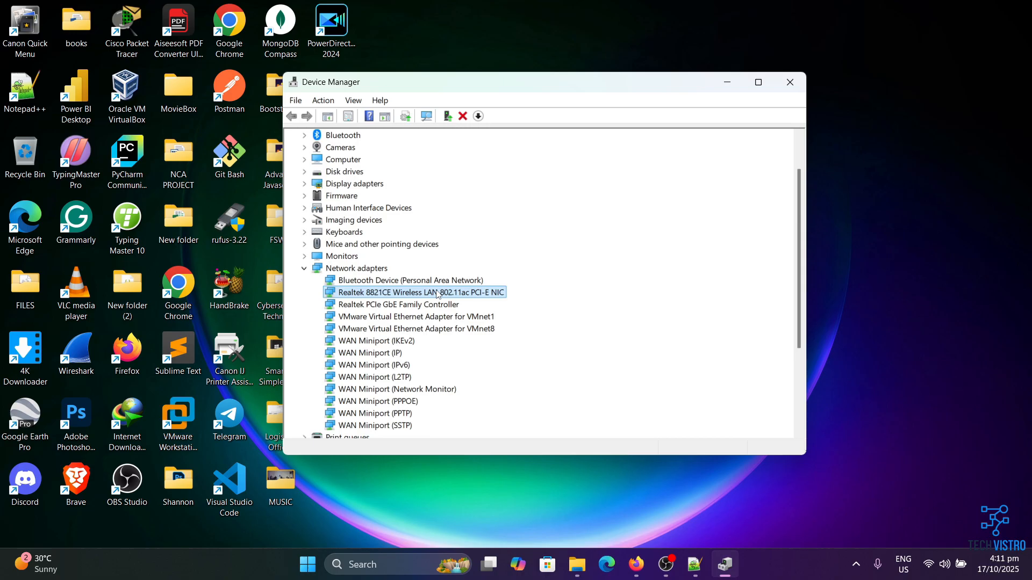
right_click(436, 292)
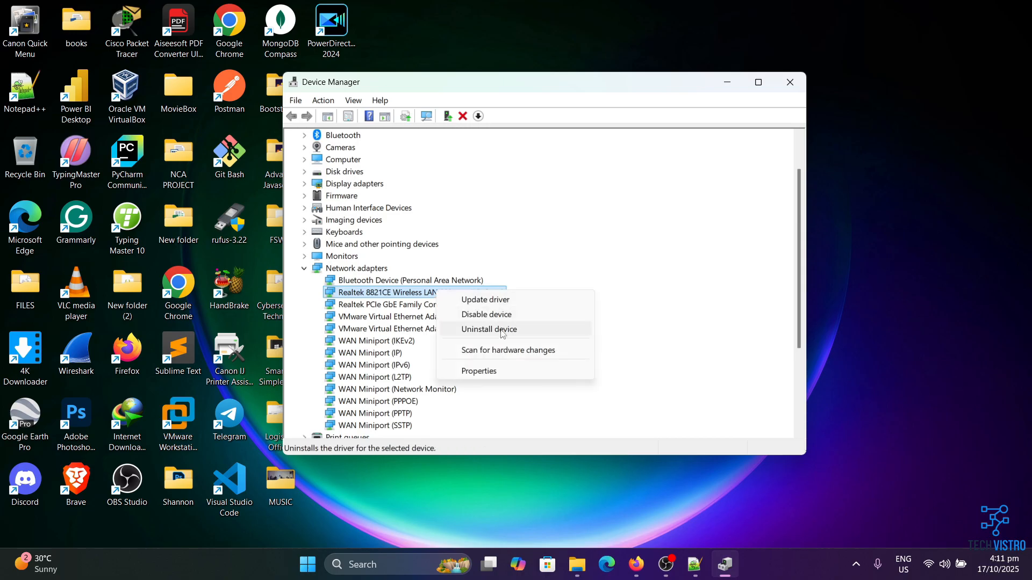
left_click(489, 329)
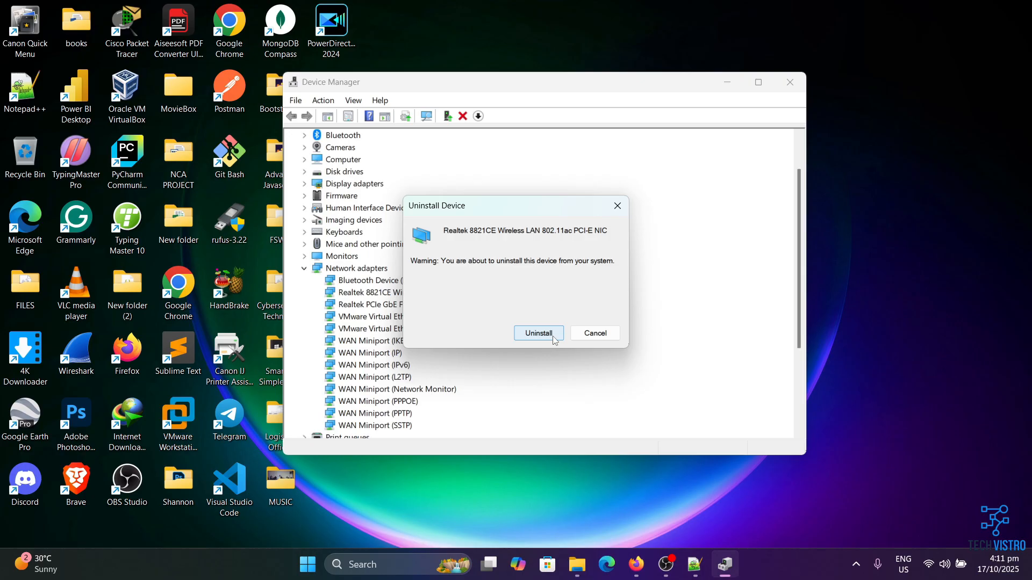
mouse_move(591, 338)
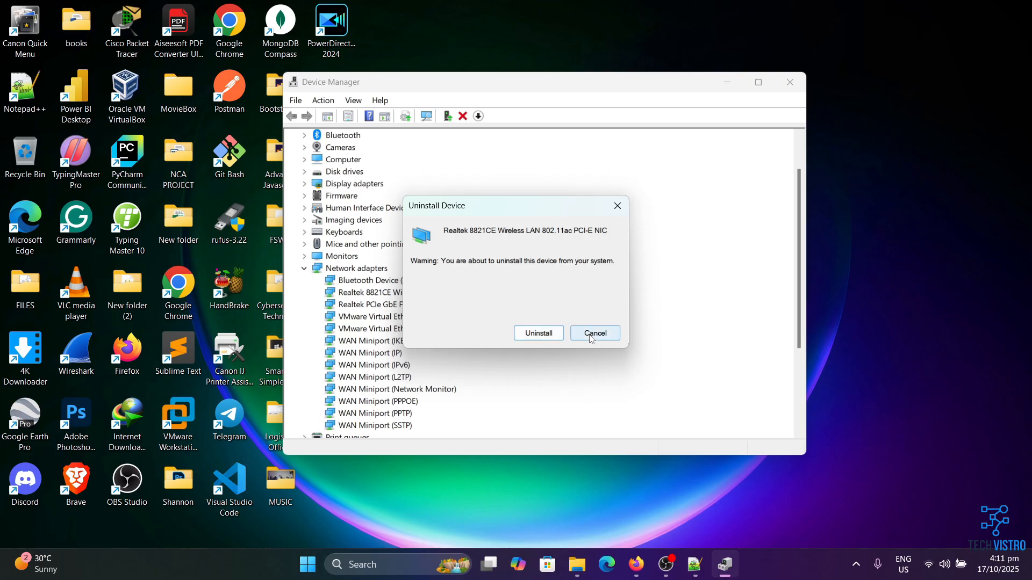